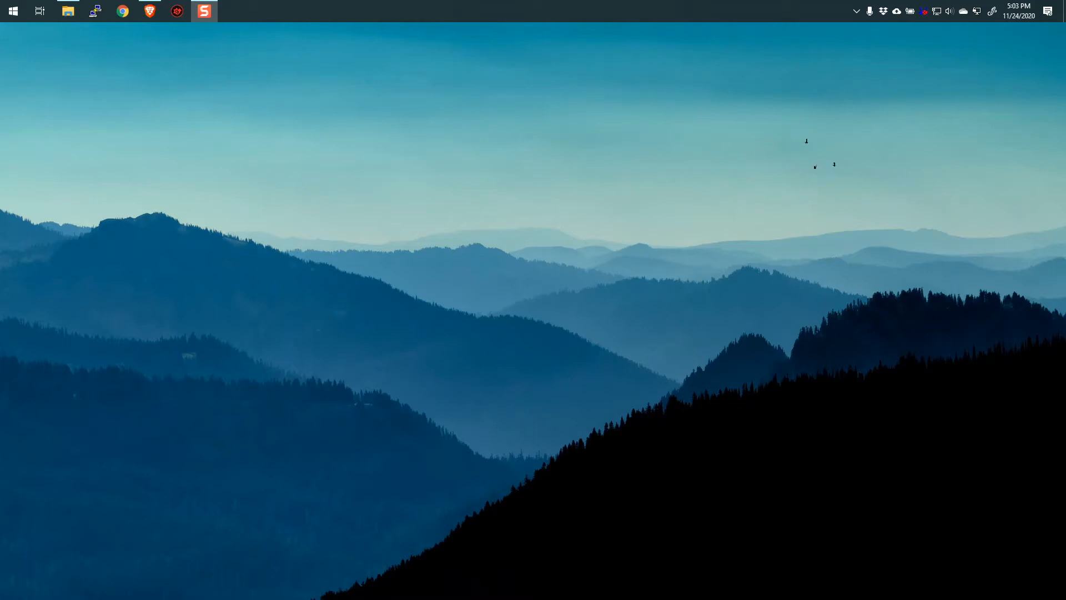
Launch Wireshark from the Start menu's application list.
{"action": "left_click", "coordinate": [12, 11]}
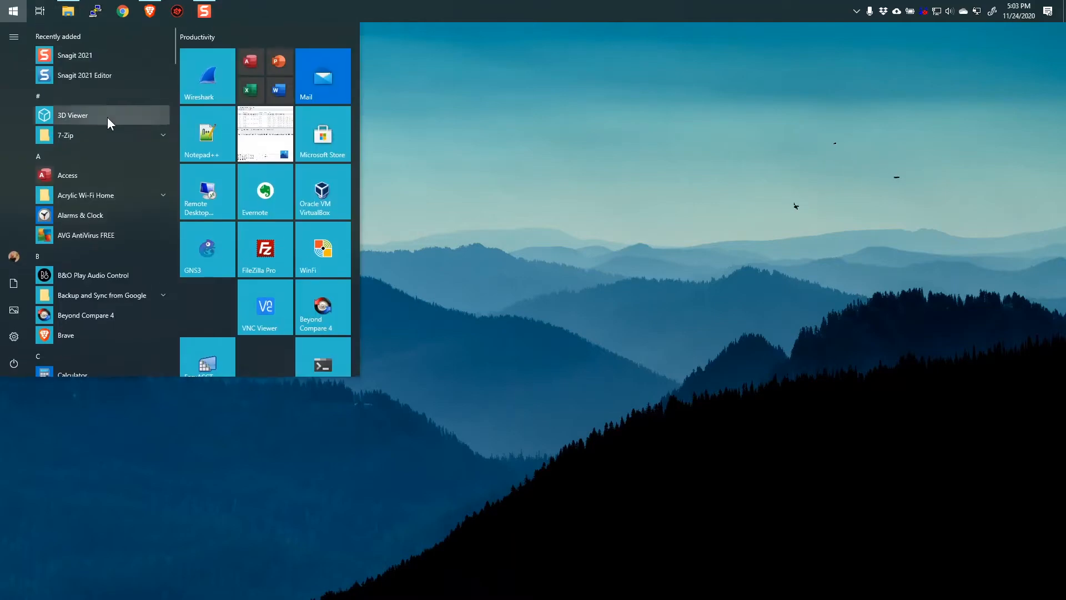
{"action": "left_click", "coordinate": [207, 76]}
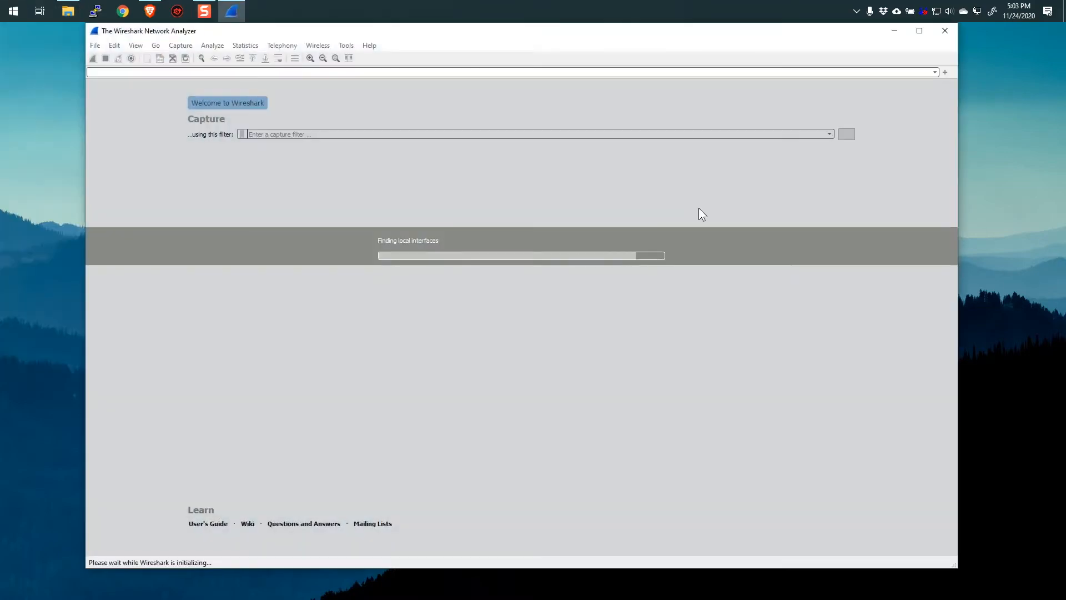
{"action": "mouse_move", "coordinate": [550, 247]}
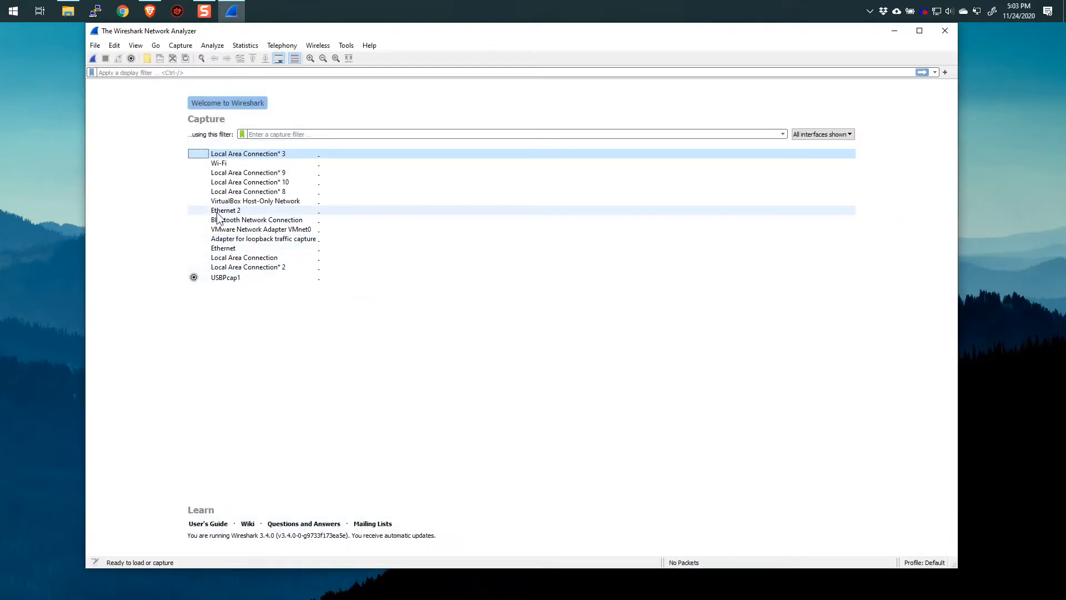
Start a live capture on the Ethernet 2 interface and let packets accumulate.
{"action": "left_click", "coordinate": [226, 210]}
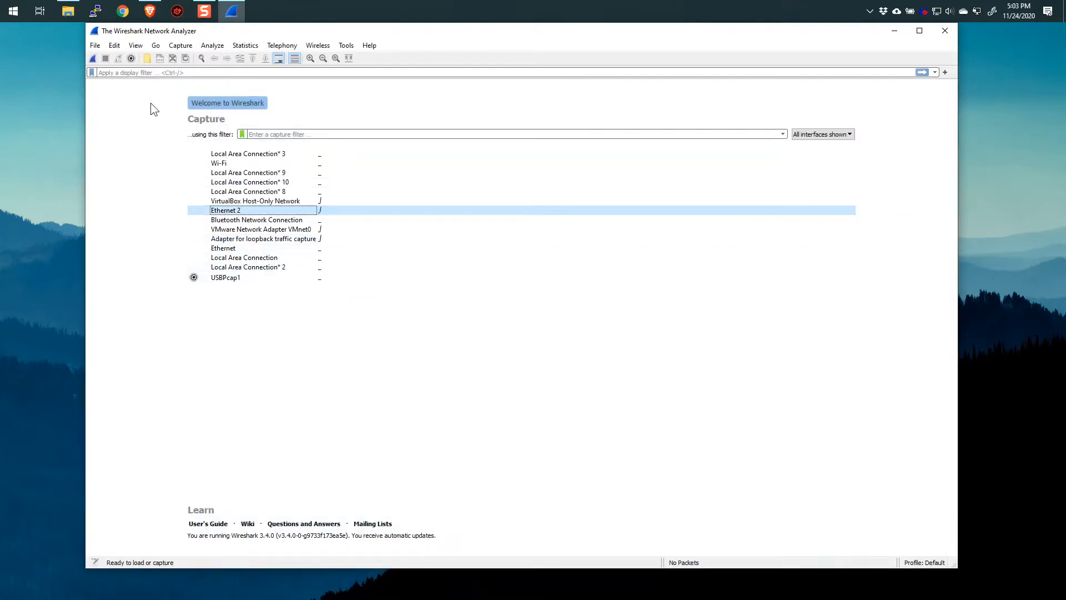
{"action": "double_click", "coordinate": [225, 209]}
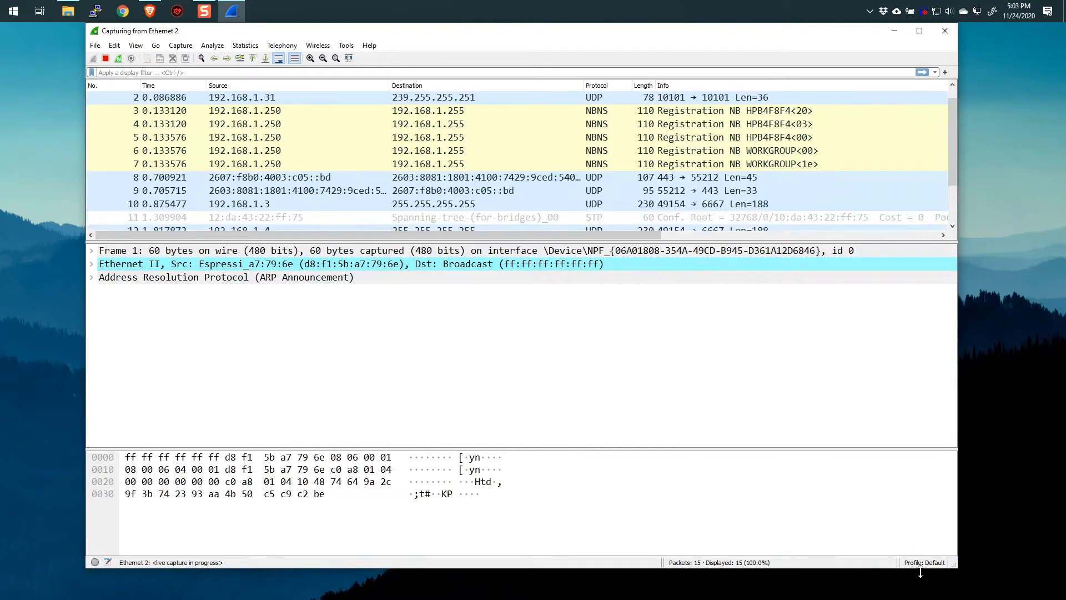
{"action": "scroll", "scroll_direction": "down", "scroll_amount": 3}
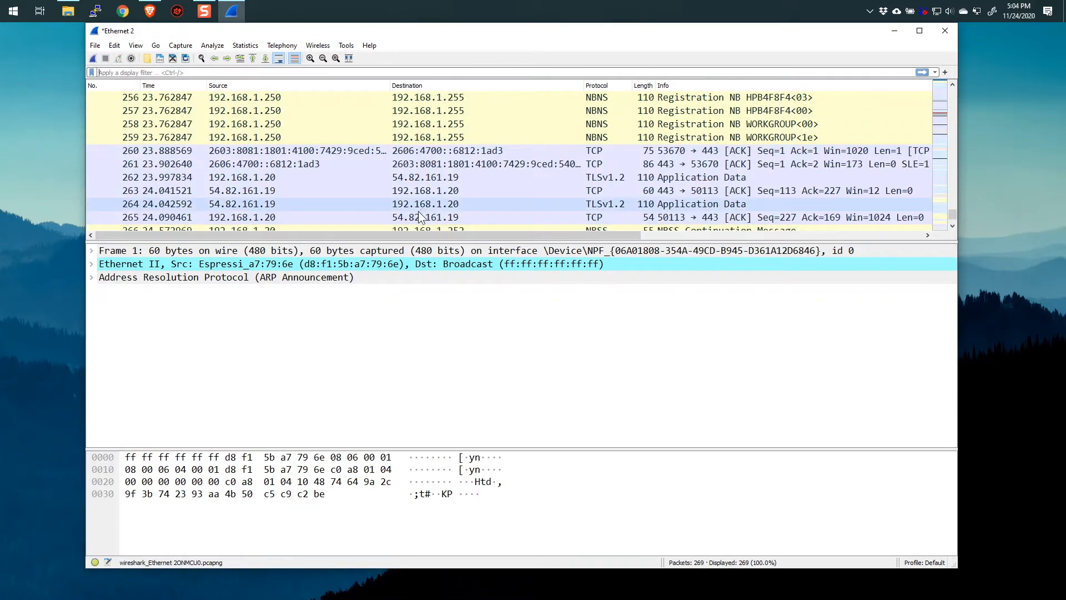
Apply the display filter ip.addr==192.168.1.1 and browse the matching SSDP packets.
{"action": "left_click", "coordinate": [408, 217]}
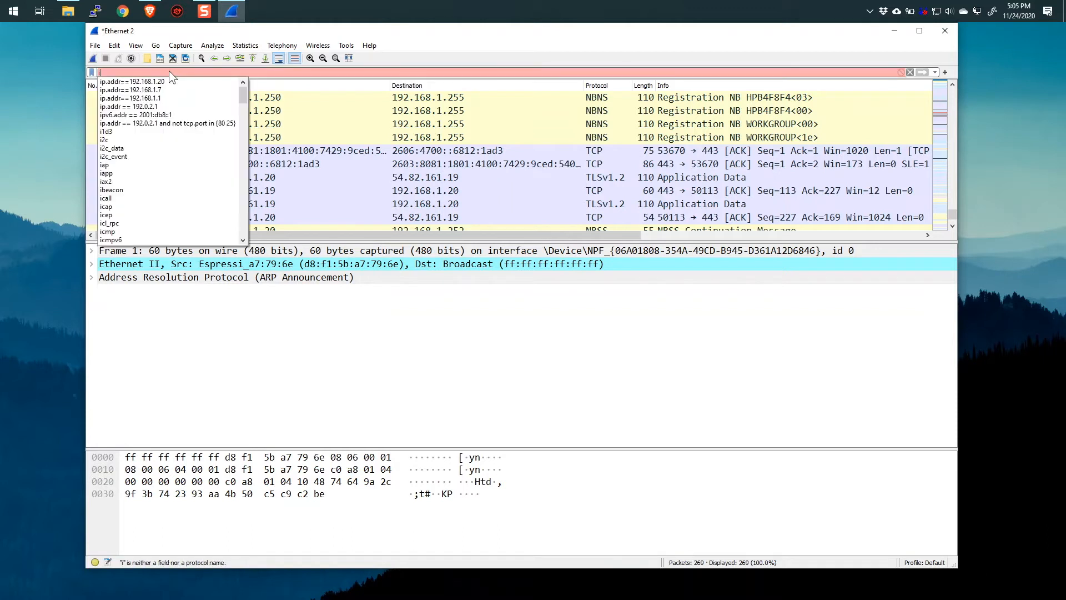
{"action": "type", "text": "ip.addr=="}
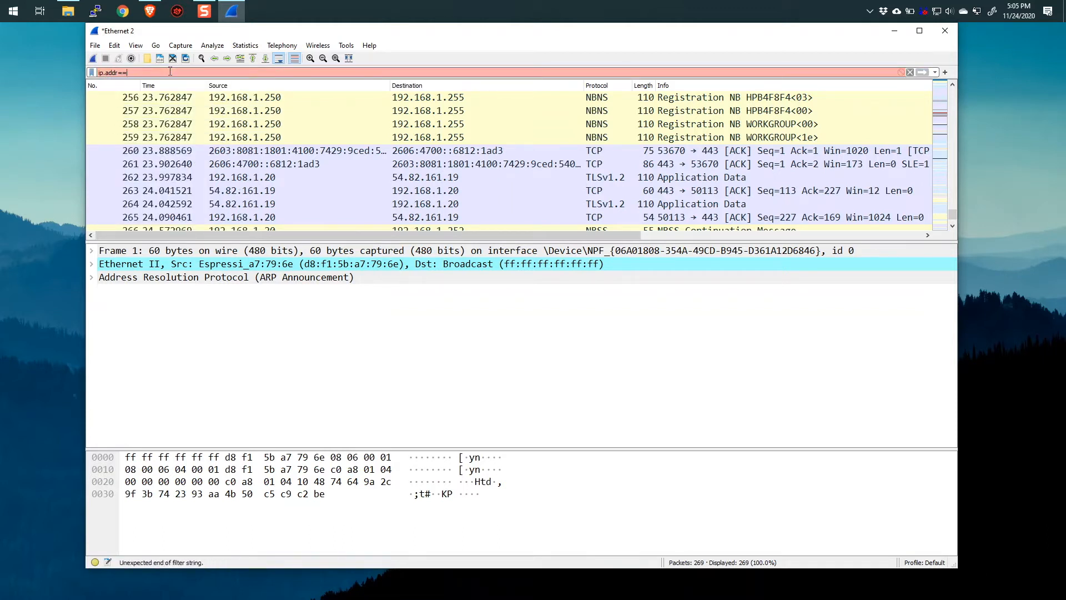
{"action": "type", "text": "192.168.1.1"}
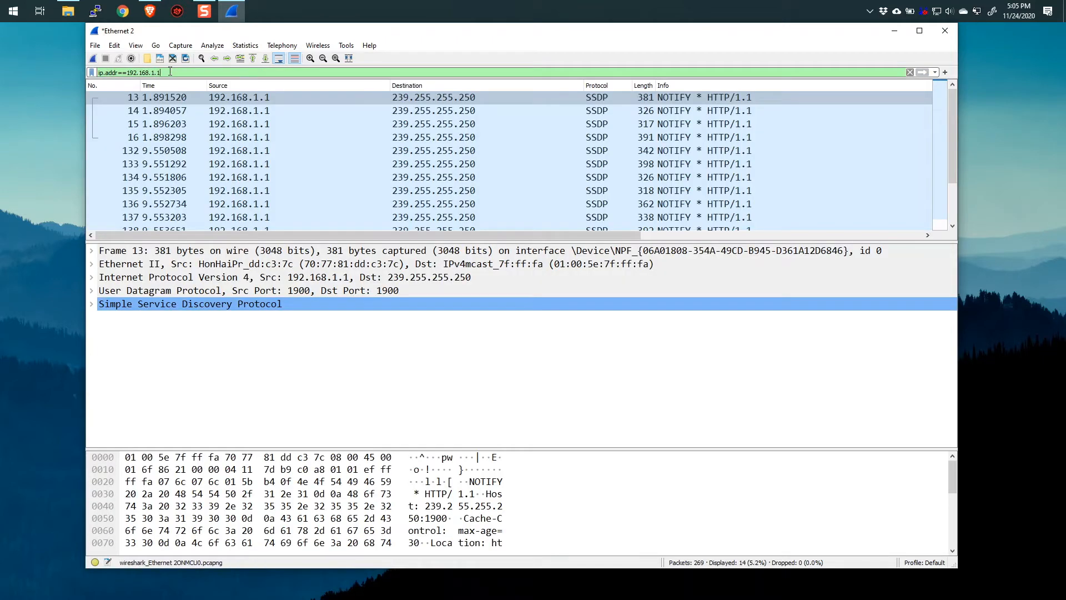
{"action": "scroll", "scroll_direction": "down", "scroll_amount": 3}
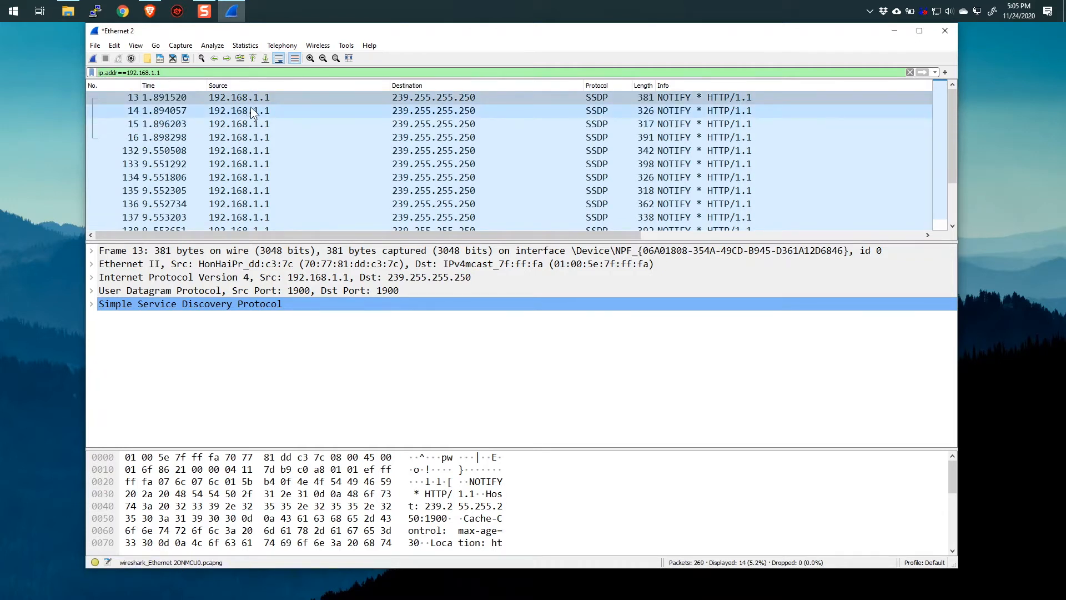
{"action": "left_click", "coordinate": [238, 123]}
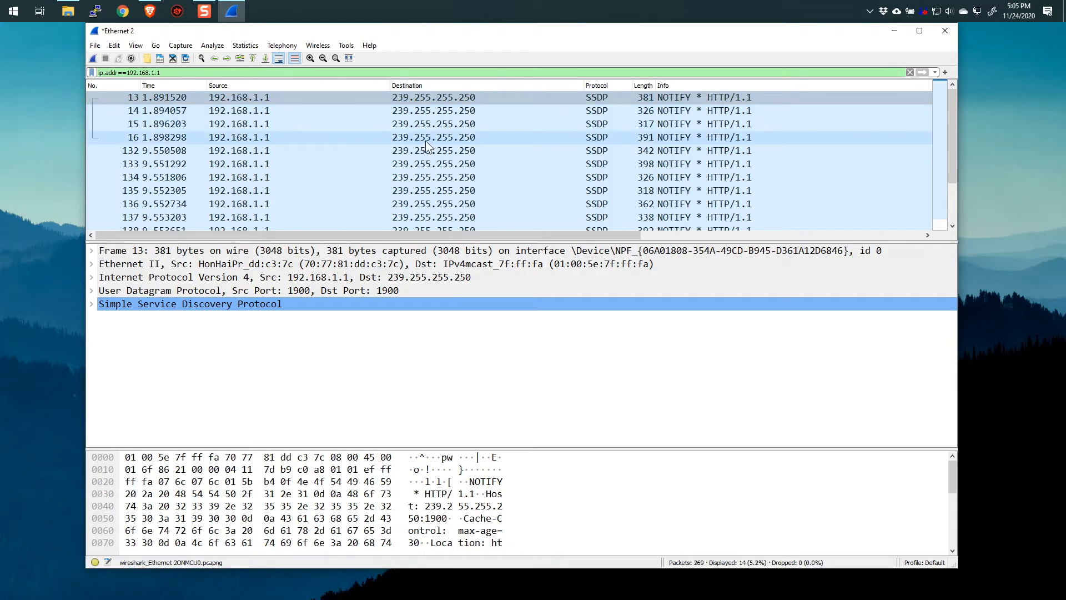
{"action": "mouse_move", "coordinate": [256, 164]}
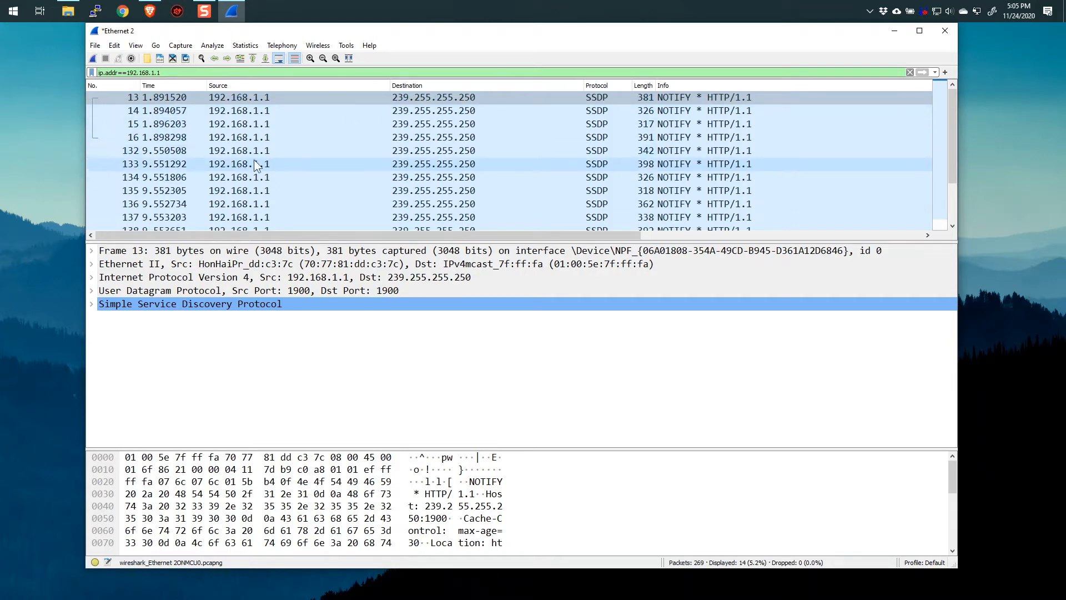
{"action": "left_click", "coordinate": [238, 98]}
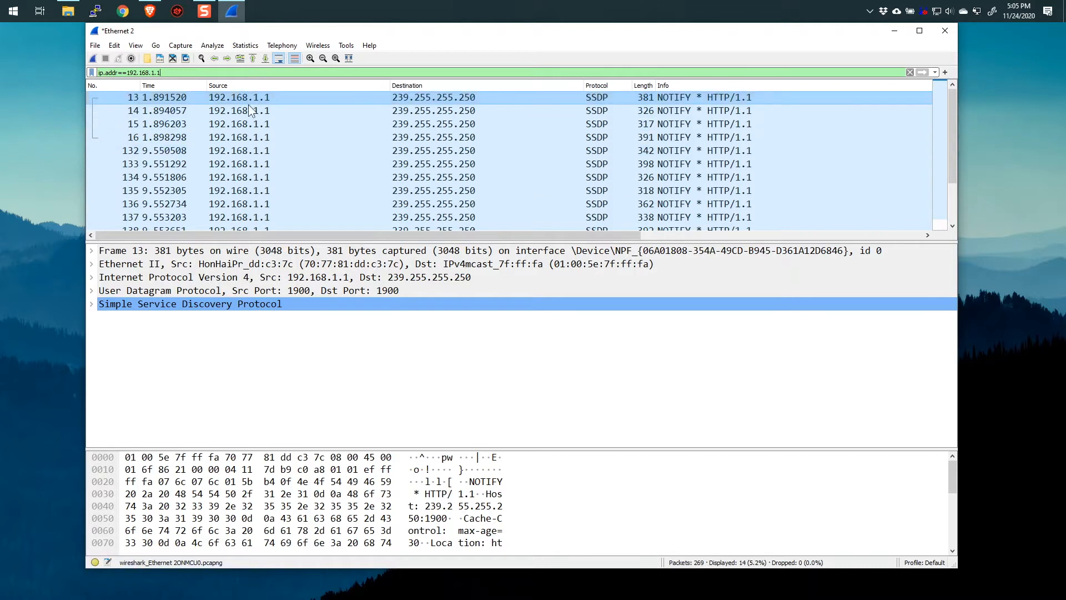
{"action": "left_click", "coordinate": [240, 123]}
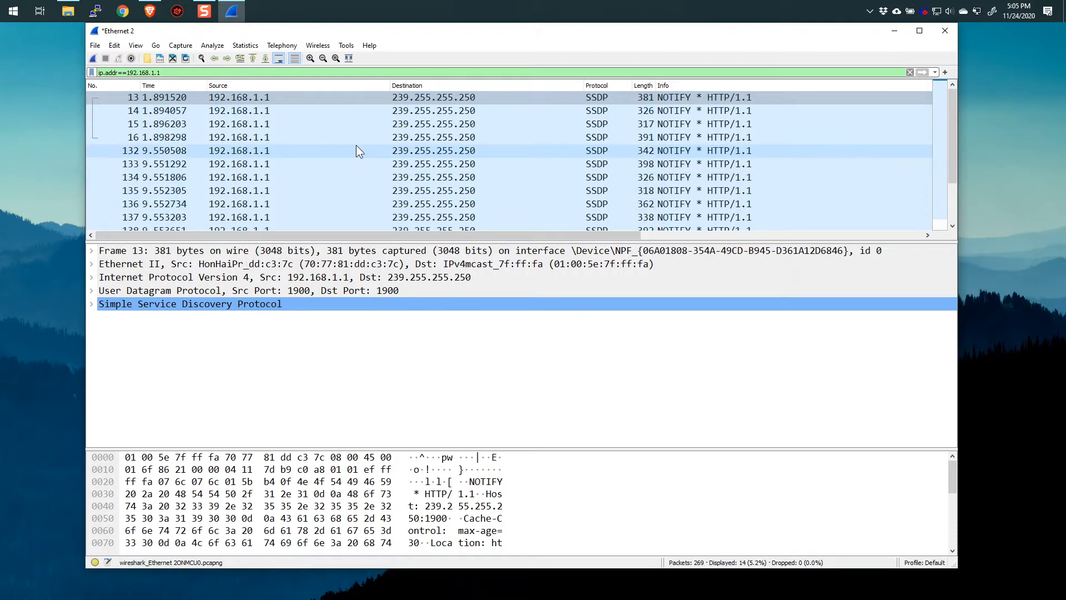
Clear the filter, return to the first packet, and bring up Analyze > Display Filter Macros.
{"action": "left_click", "coordinate": [909, 73]}
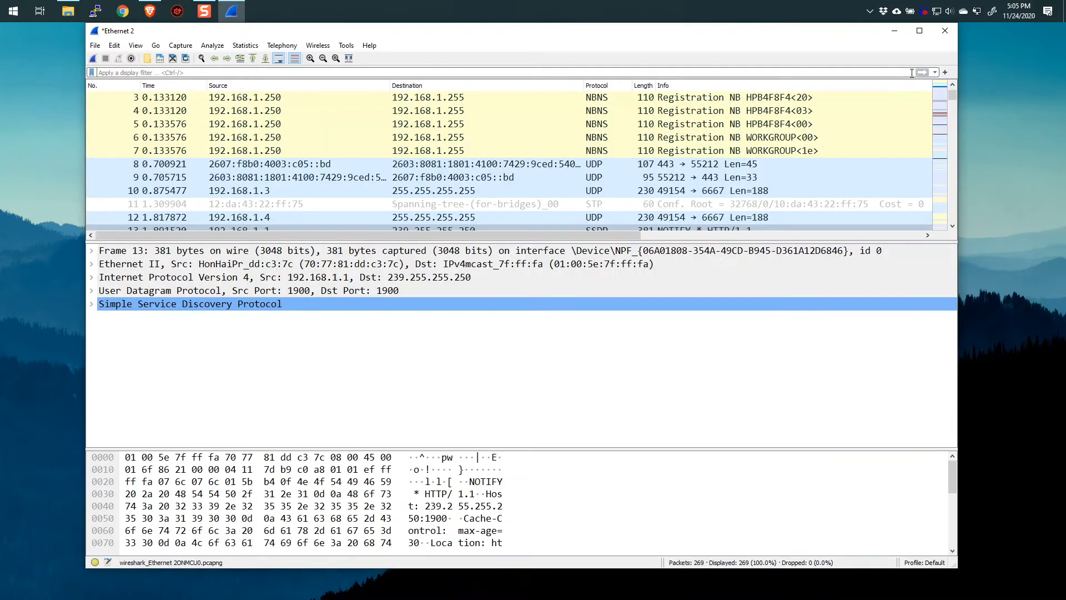
{"action": "left_click", "coordinate": [252, 58]}
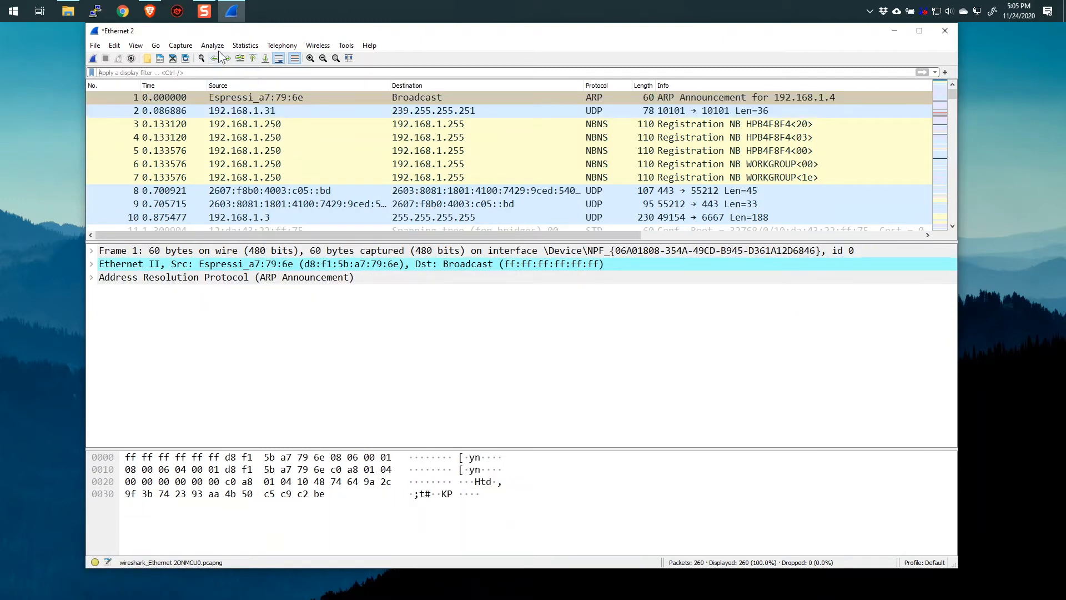
{"action": "left_click", "coordinate": [212, 45]}
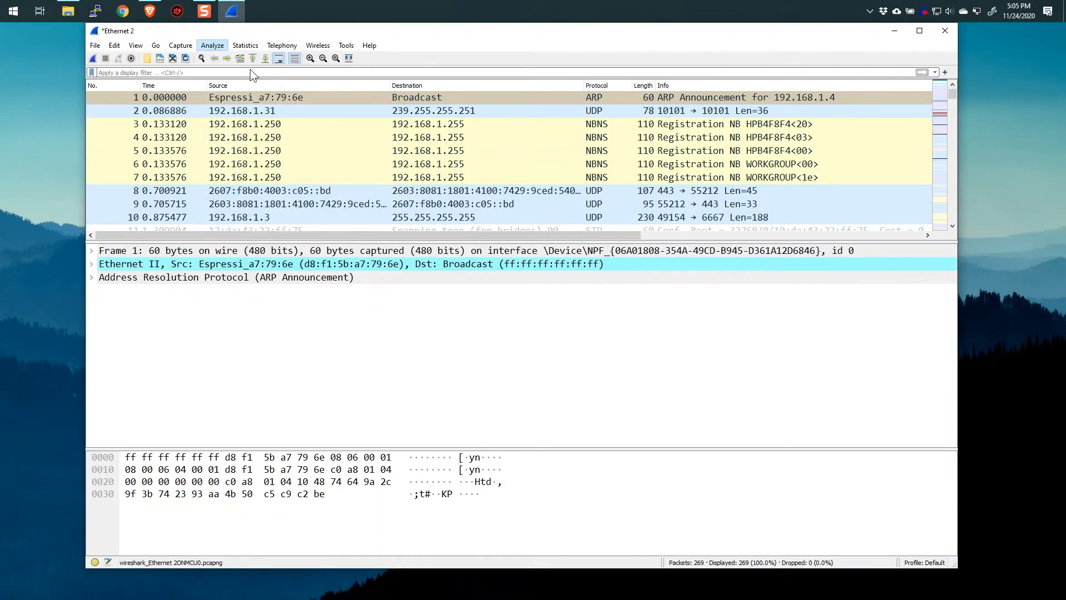
{"action": "left_click", "coordinate": [212, 45]}
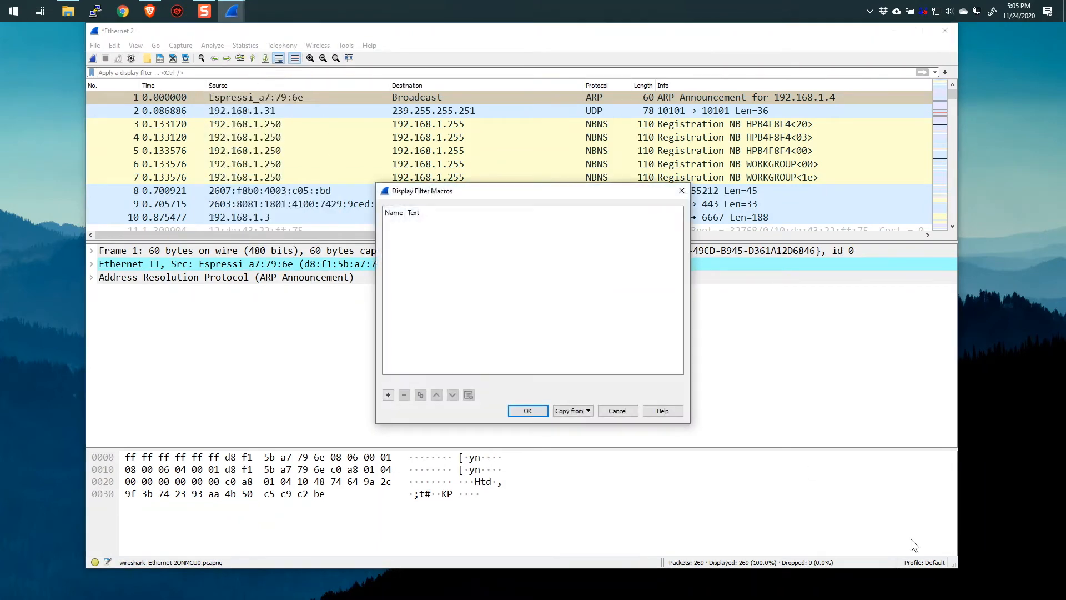
{"action": "mouse_move", "coordinate": [496, 290]}
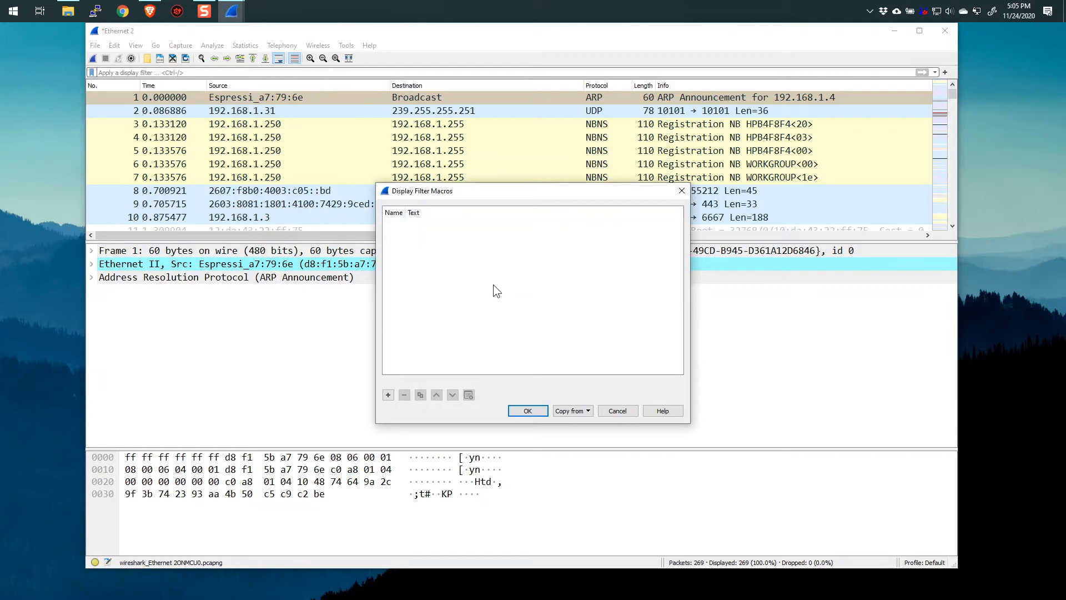
{"action": "mouse_move", "coordinate": [537, 275]}
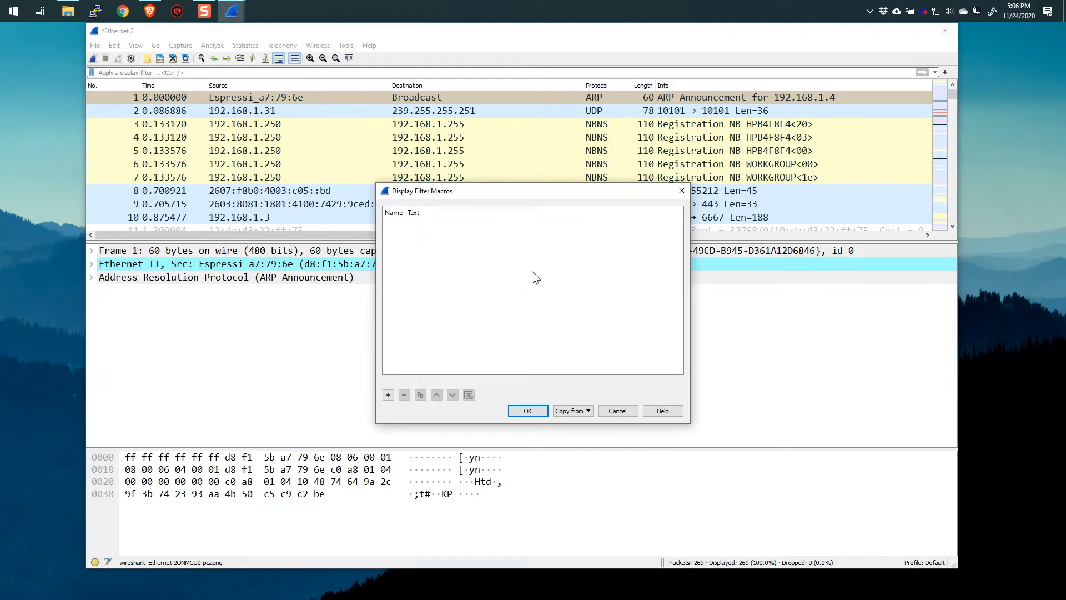
{"action": "mouse_move", "coordinate": [531, 279]}
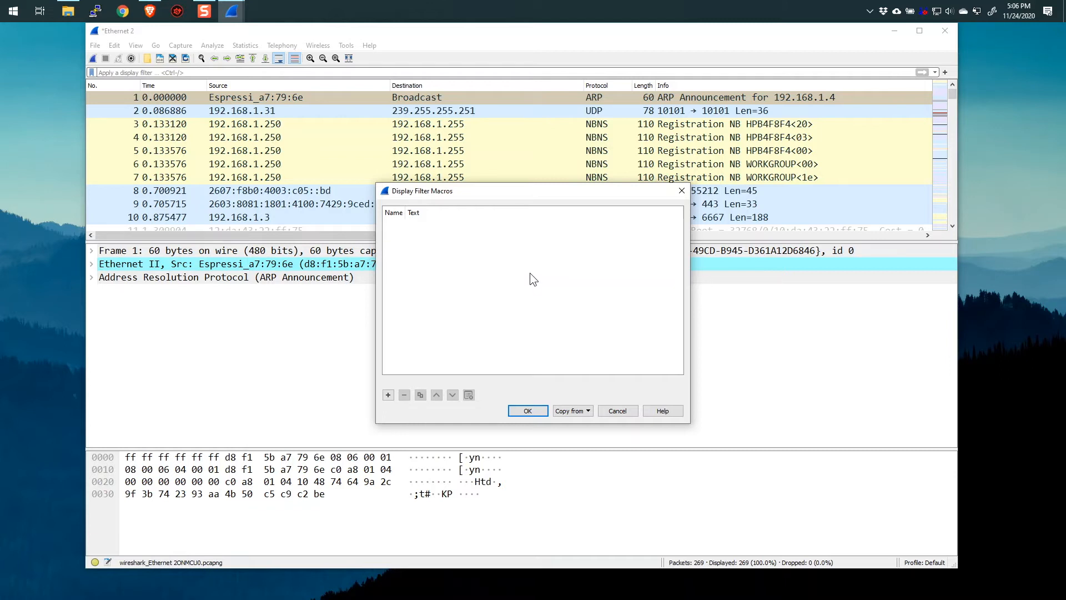
{"action": "mouse_move", "coordinate": [443, 256]}
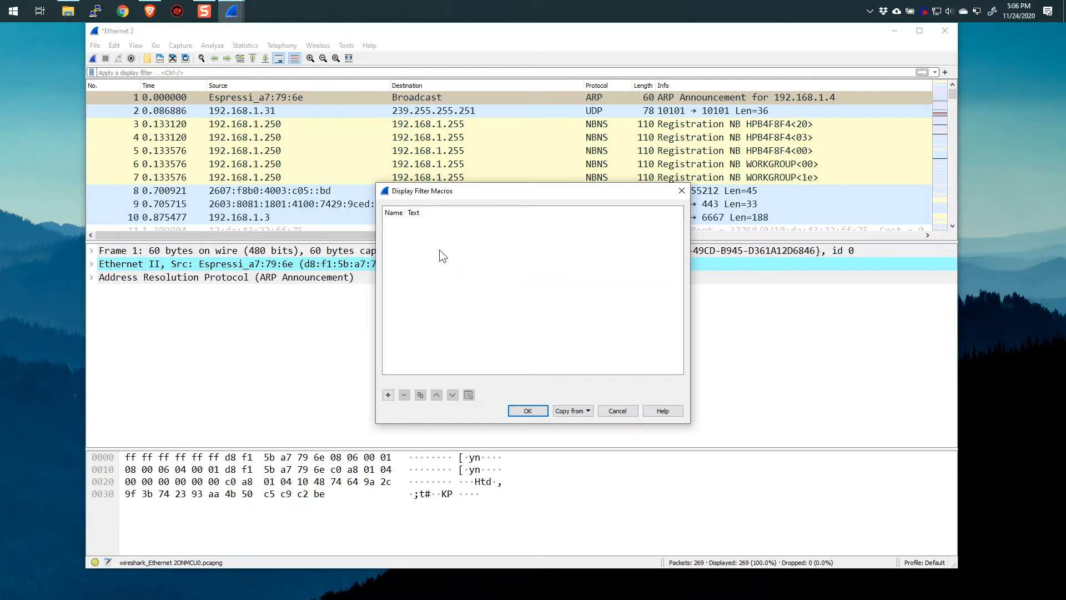
{"action": "mouse_move", "coordinate": [447, 361]}
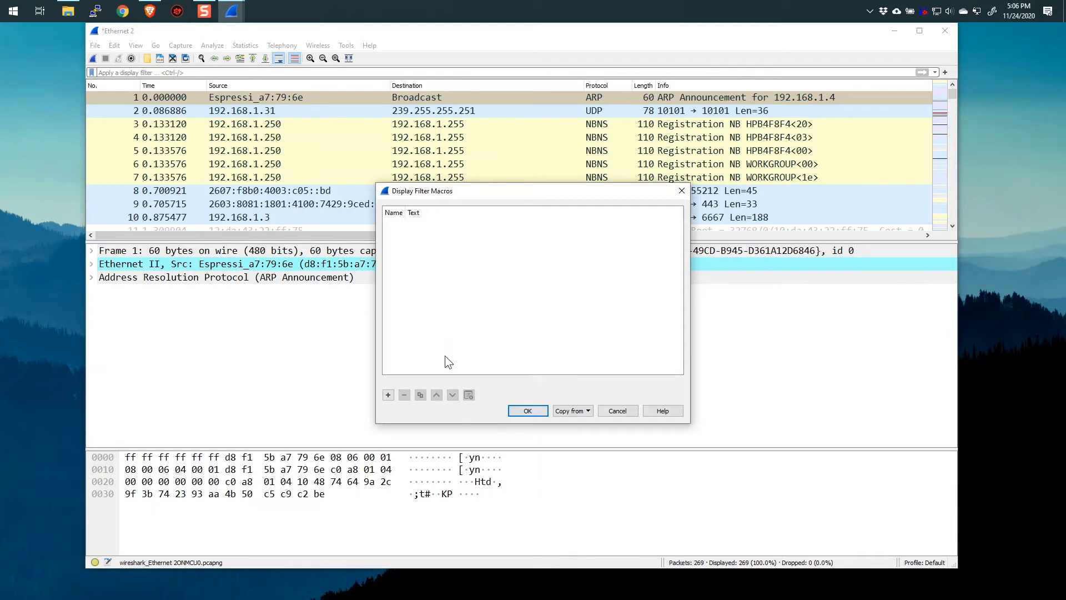
{"action": "mouse_move", "coordinate": [449, 360]}
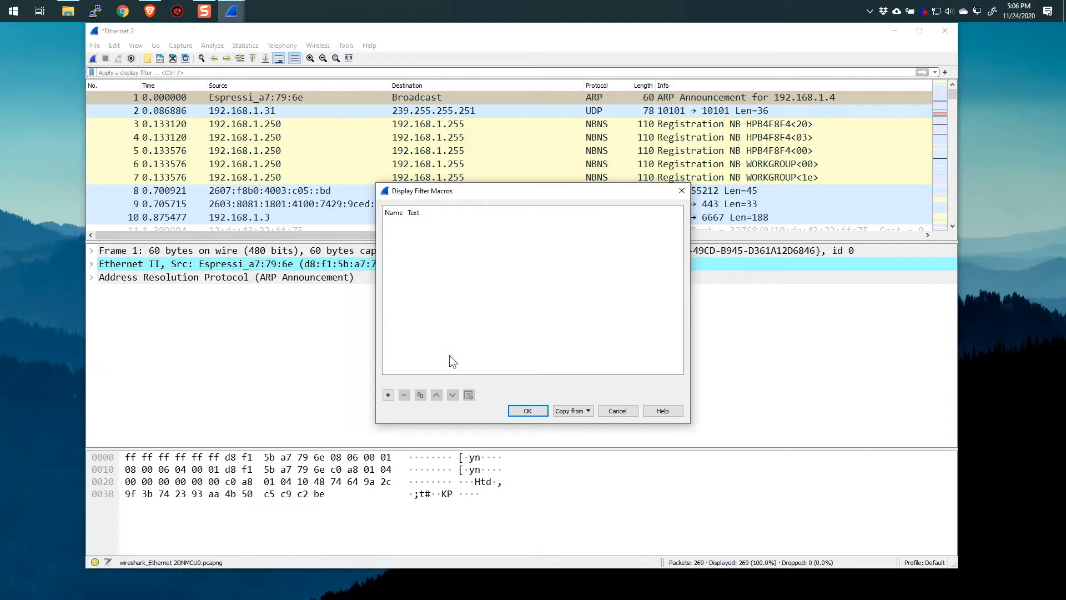
{"action": "mouse_move", "coordinate": [450, 361]}
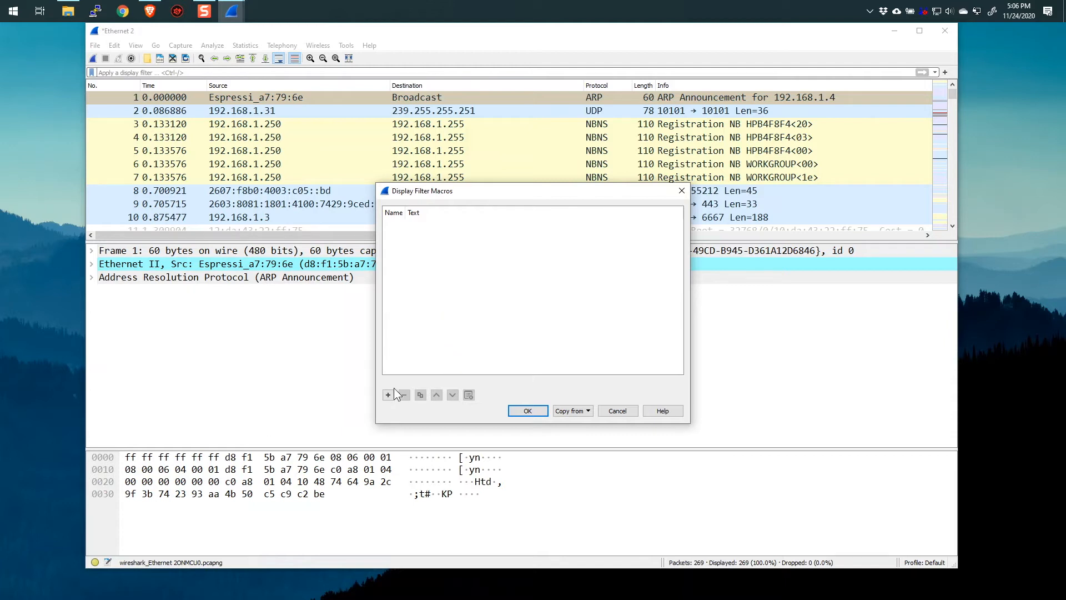
{"action": "mouse_move", "coordinate": [405, 397]}
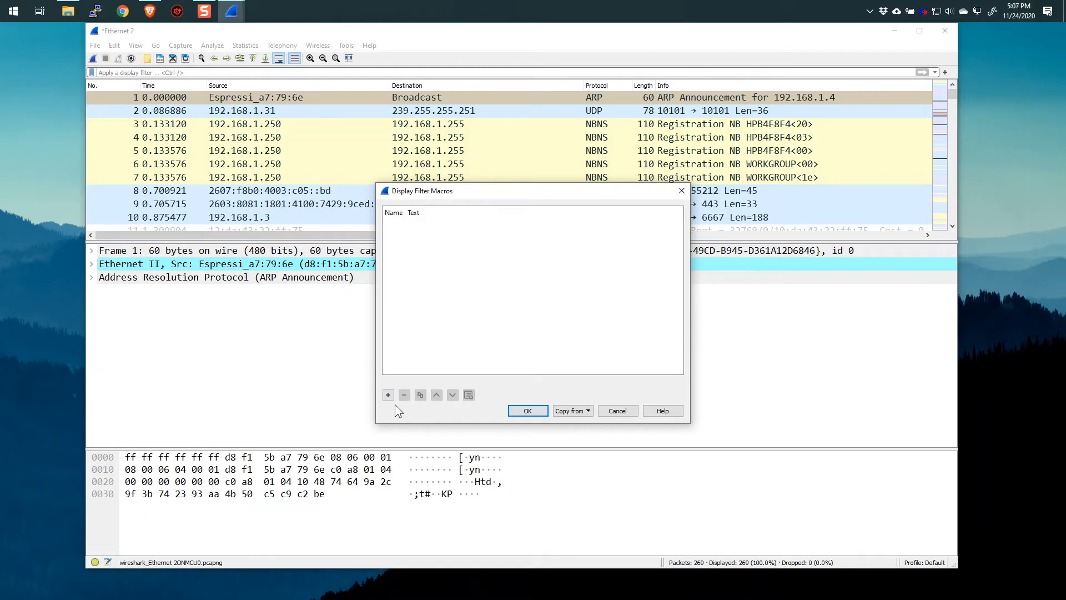
Add a new macro named IPA with the text ip.addr==$1.
{"action": "left_click", "coordinate": [386, 394]}
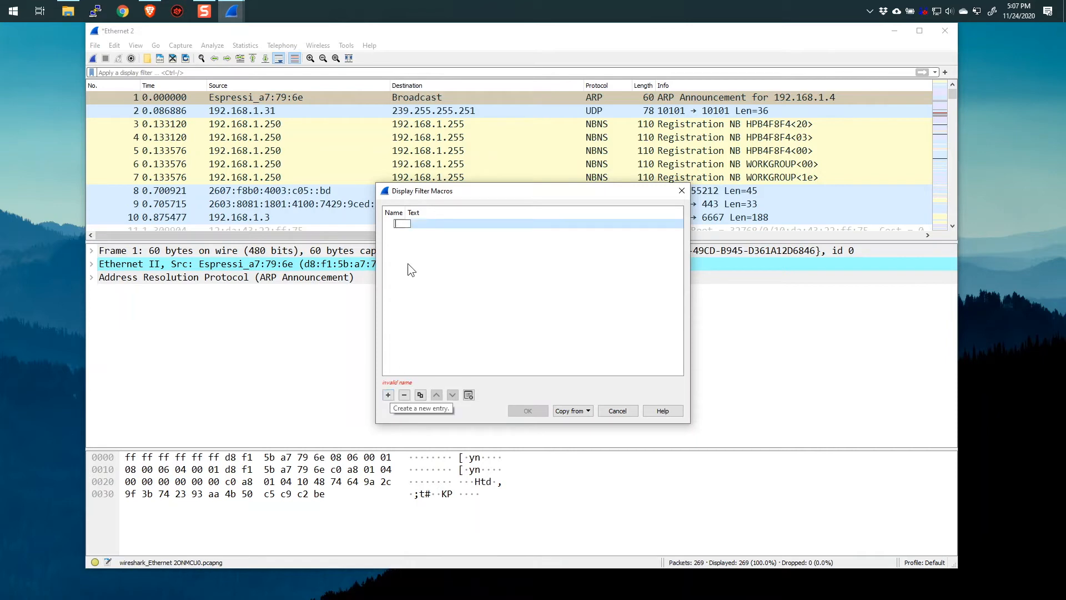
{"action": "mouse_move", "coordinate": [417, 269]}
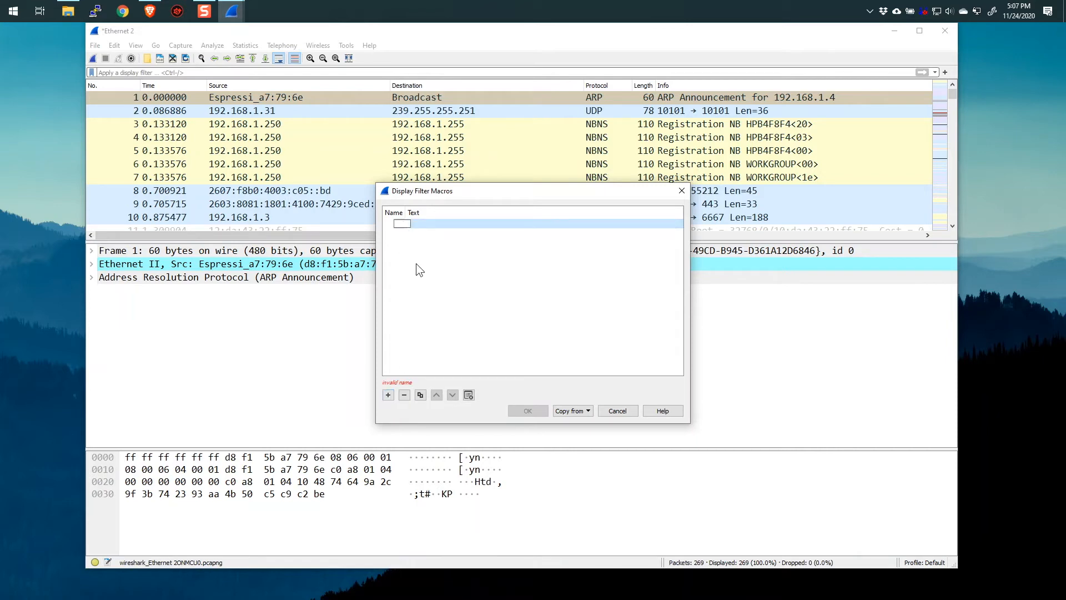
{"action": "mouse_move", "coordinate": [419, 274]}
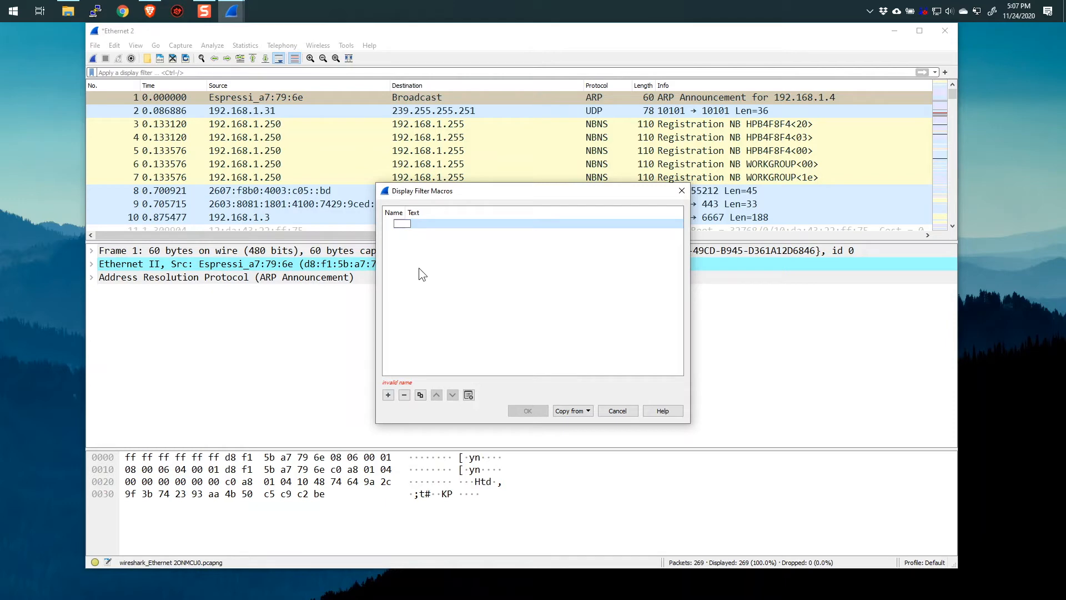
{"action": "mouse_move", "coordinate": [427, 276]}
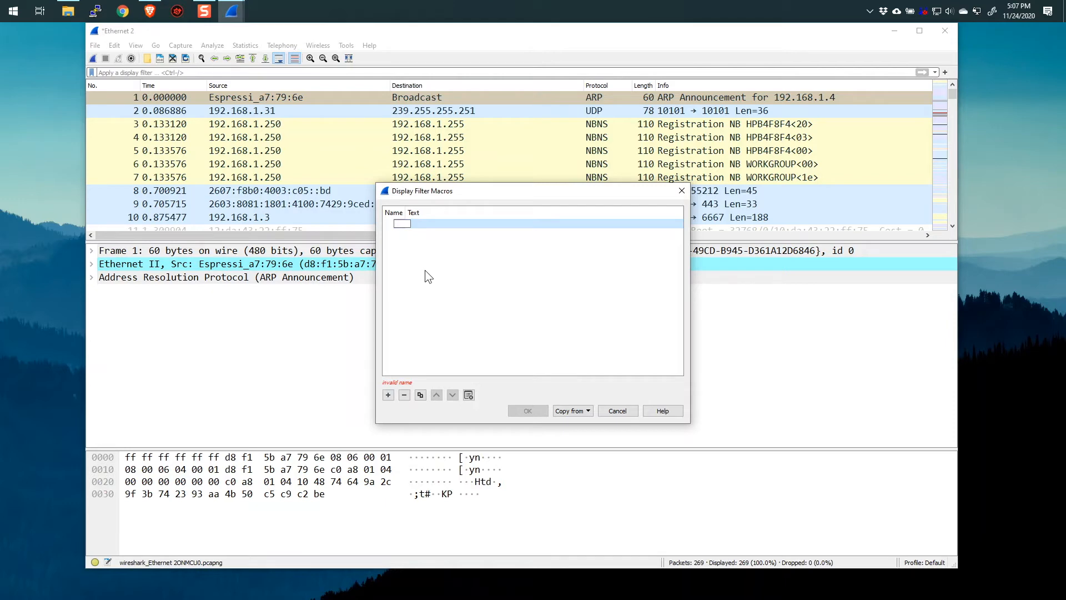
{"action": "type", "text": "IPA"}
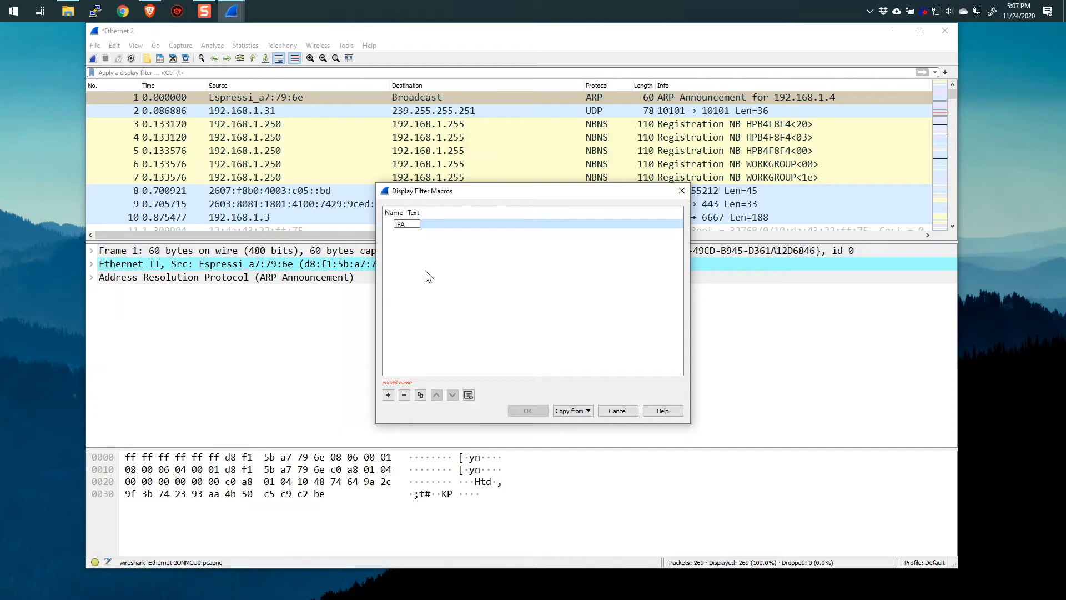
{"action": "mouse_move", "coordinate": [442, 275]}
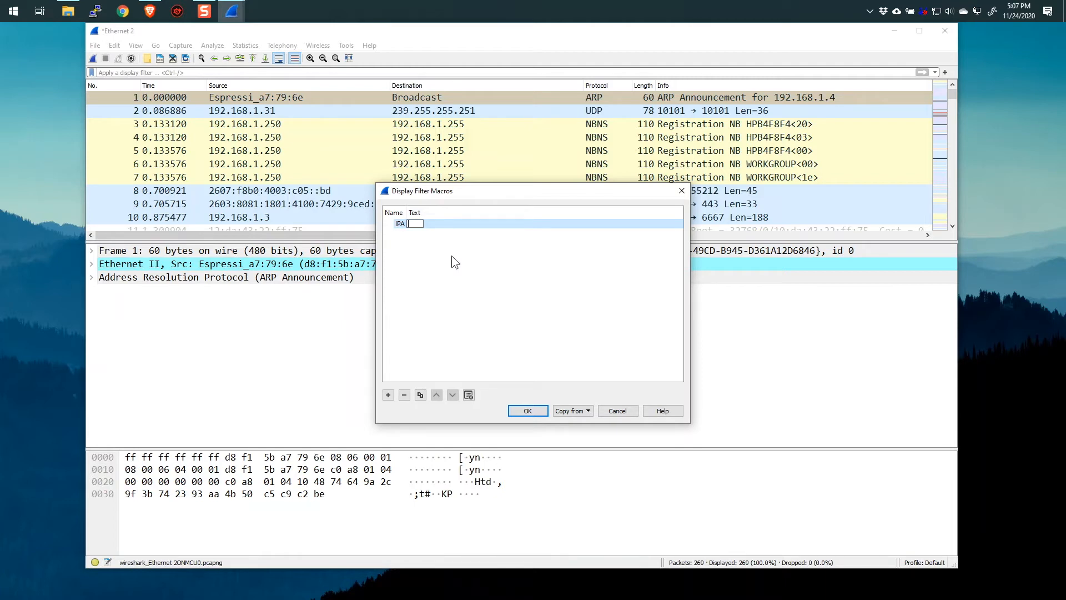
{"action": "type", "text": "ip.addr"}
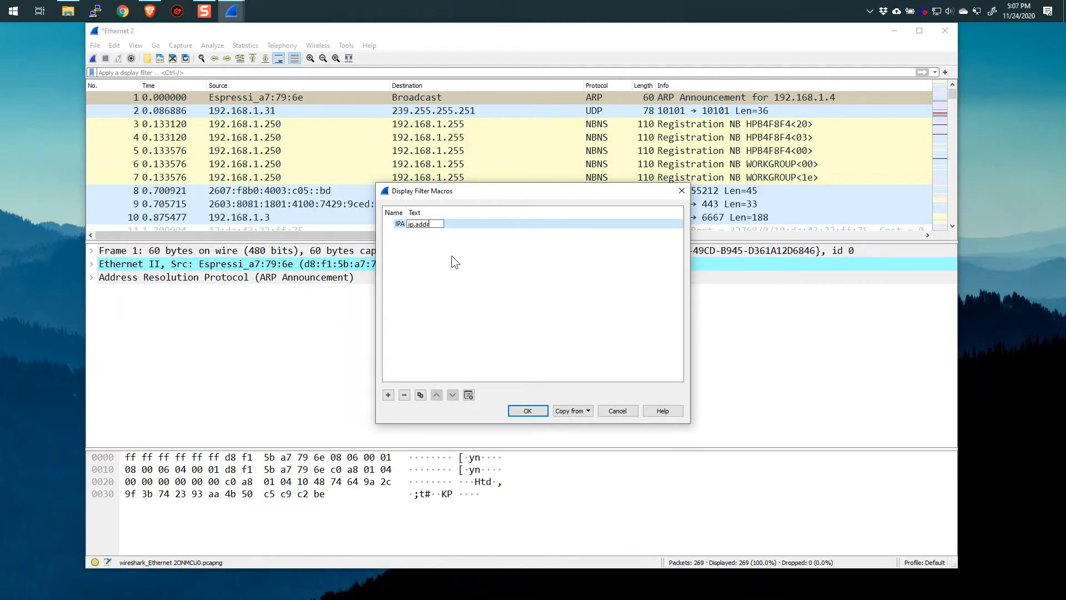
{"action": "type", "text": "==$1"}
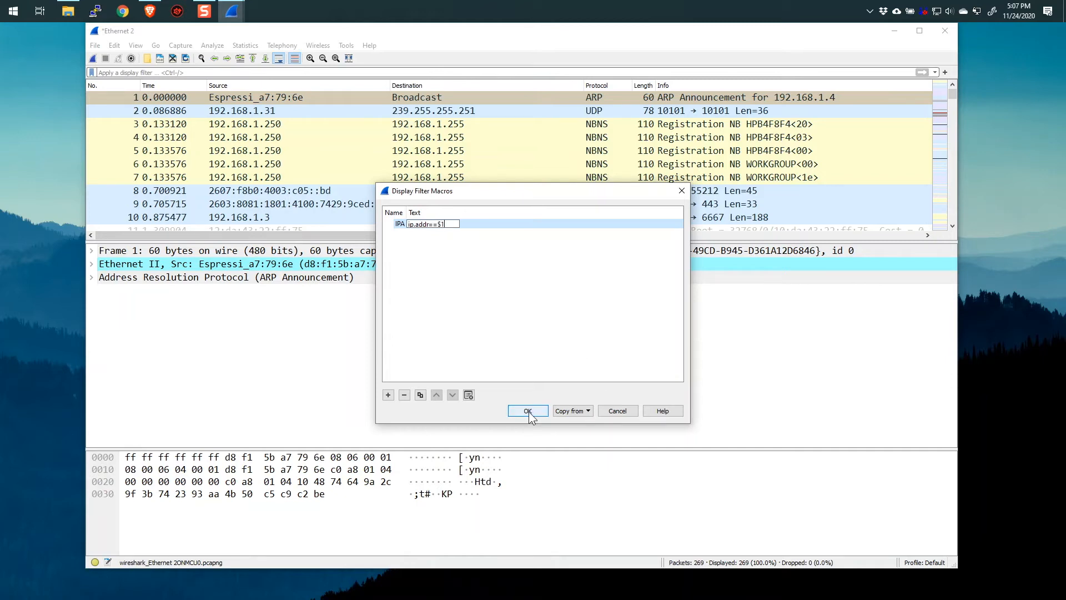
Save the IPA macro with OK, verify it in the reopened macro list, then cancel out.
{"action": "left_click", "coordinate": [527, 411]}
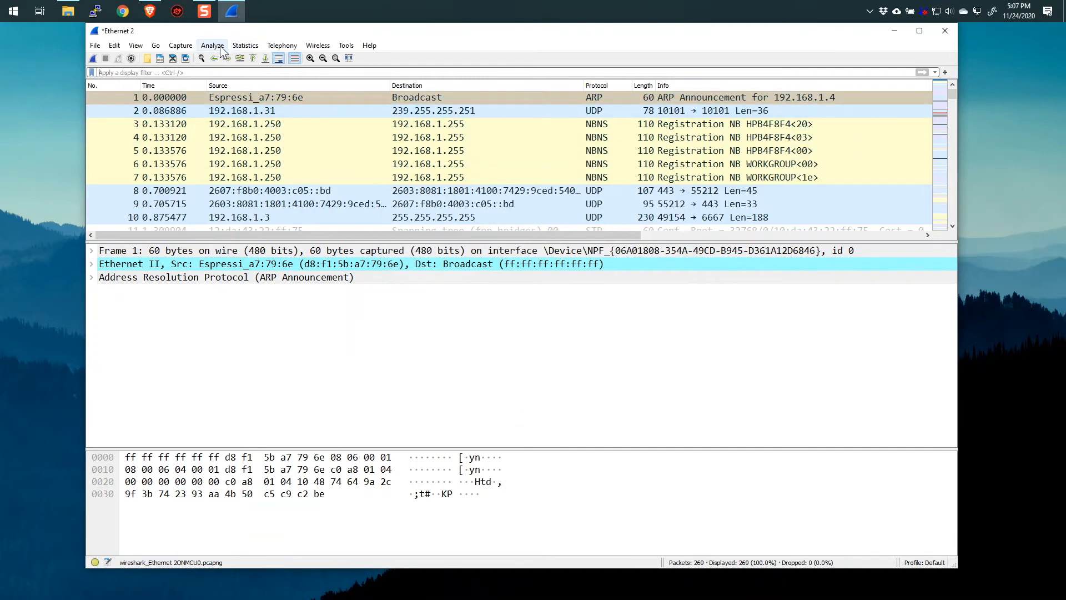
{"action": "left_click", "coordinate": [212, 44]}
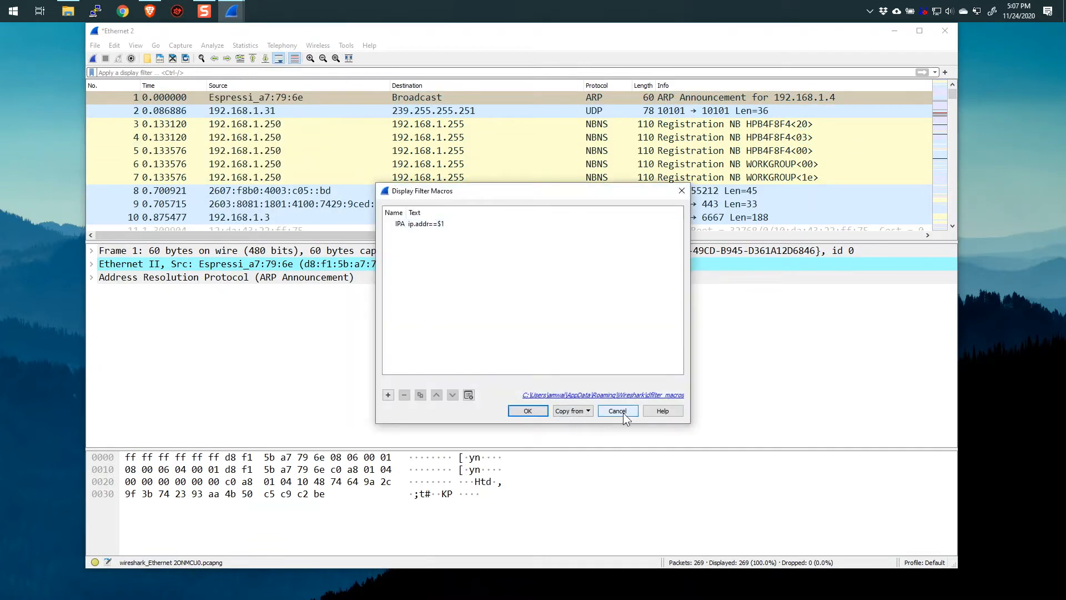
{"action": "left_click", "coordinate": [616, 409]}
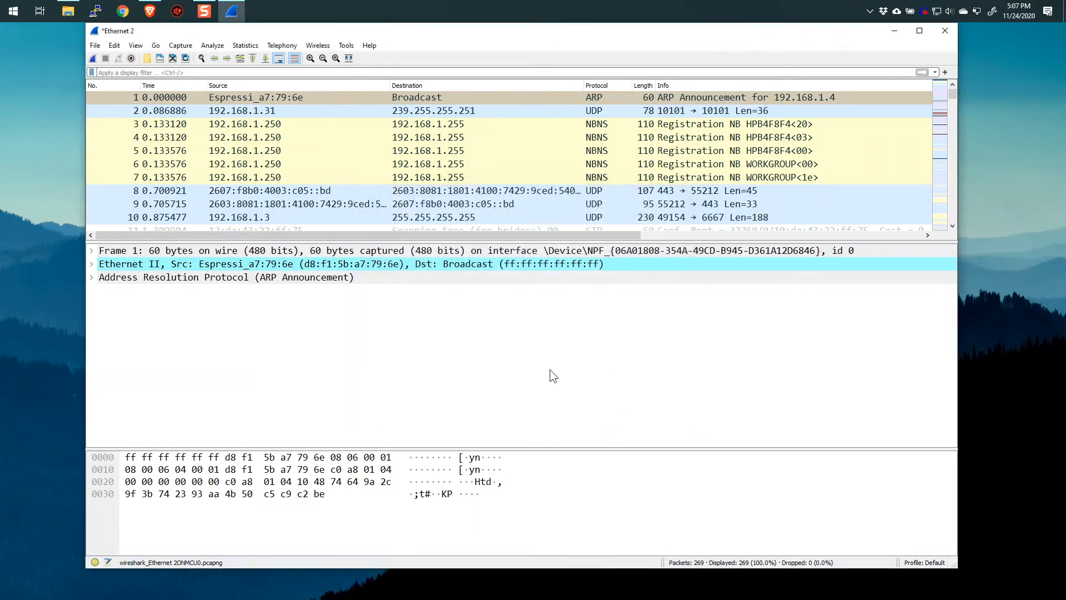
{"action": "mouse_move", "coordinate": [556, 381]}
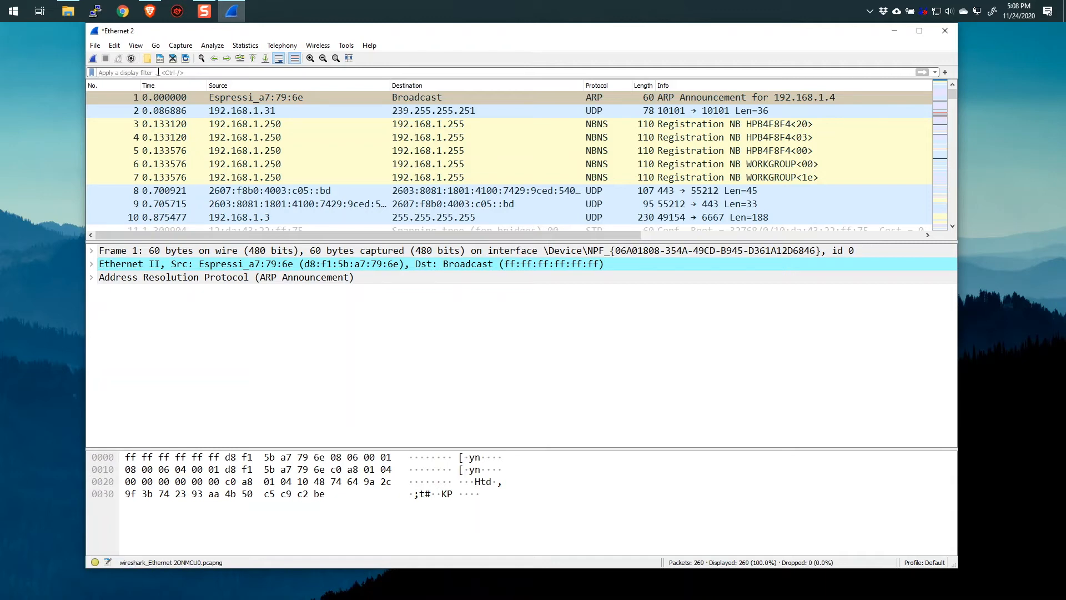
Filter the packet list with the macro call ${IPA:192.168.1.250}.
{"action": "type", "text": "$"}
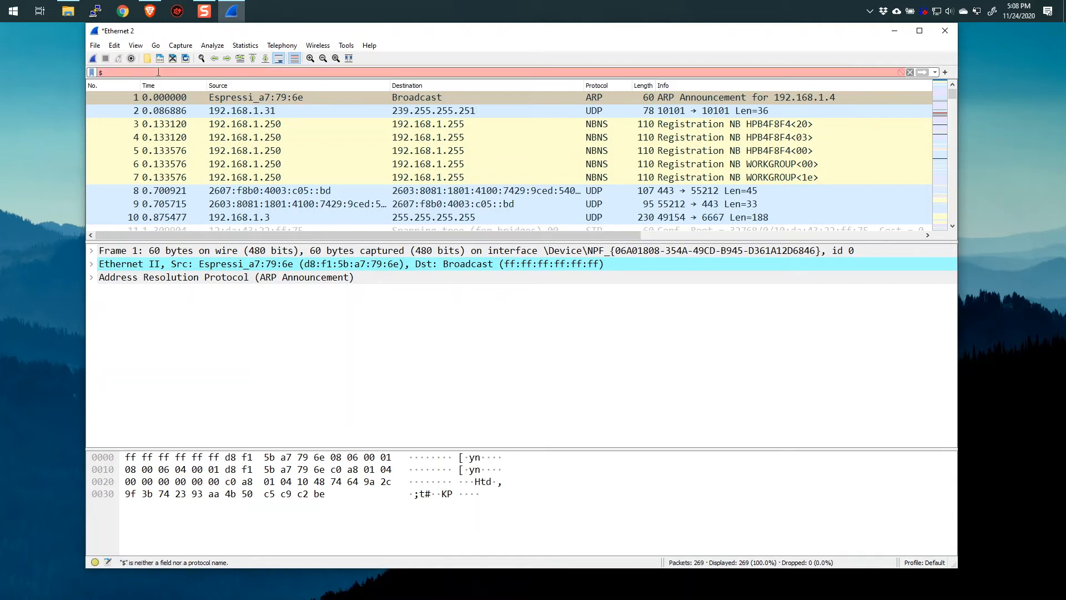
{"action": "type", "text": "{"}
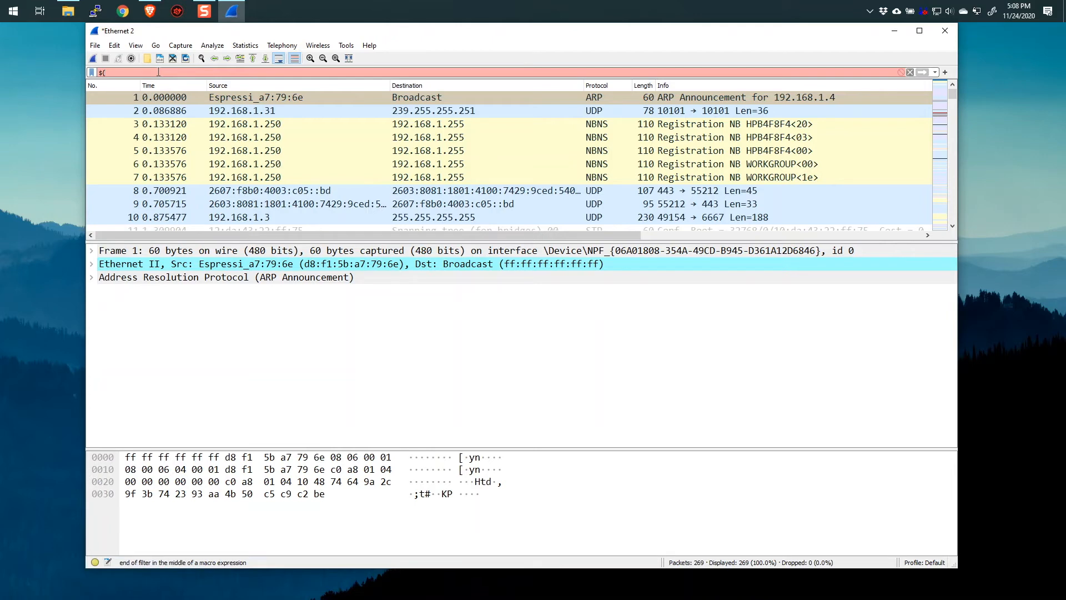
{"action": "type", "text": "IPA:"}
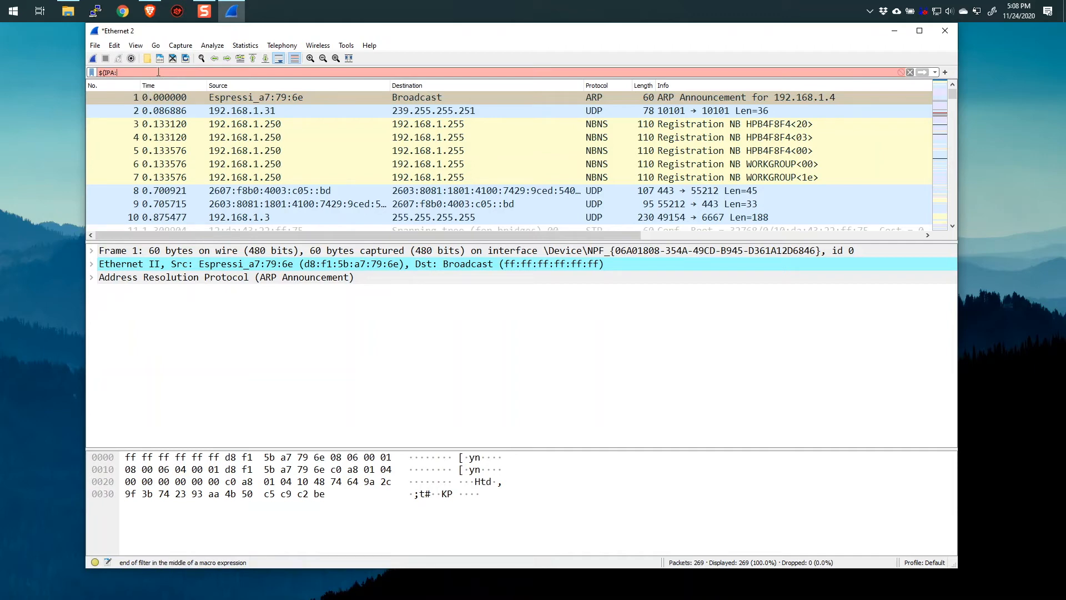
{"action": "type", "text": "192"}
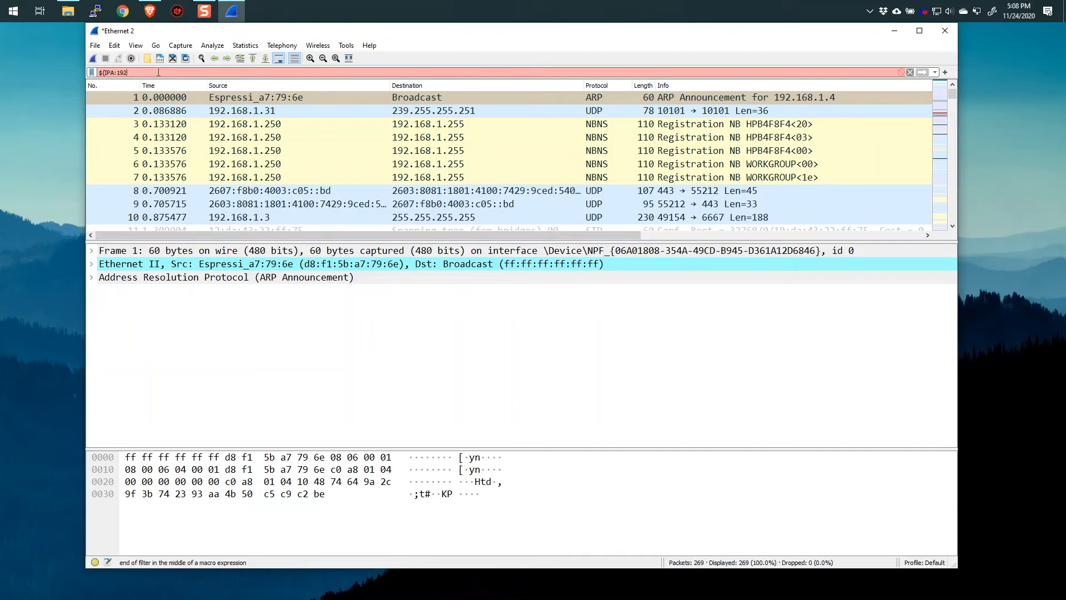
{"action": "type", "text": ".168.1.250"}
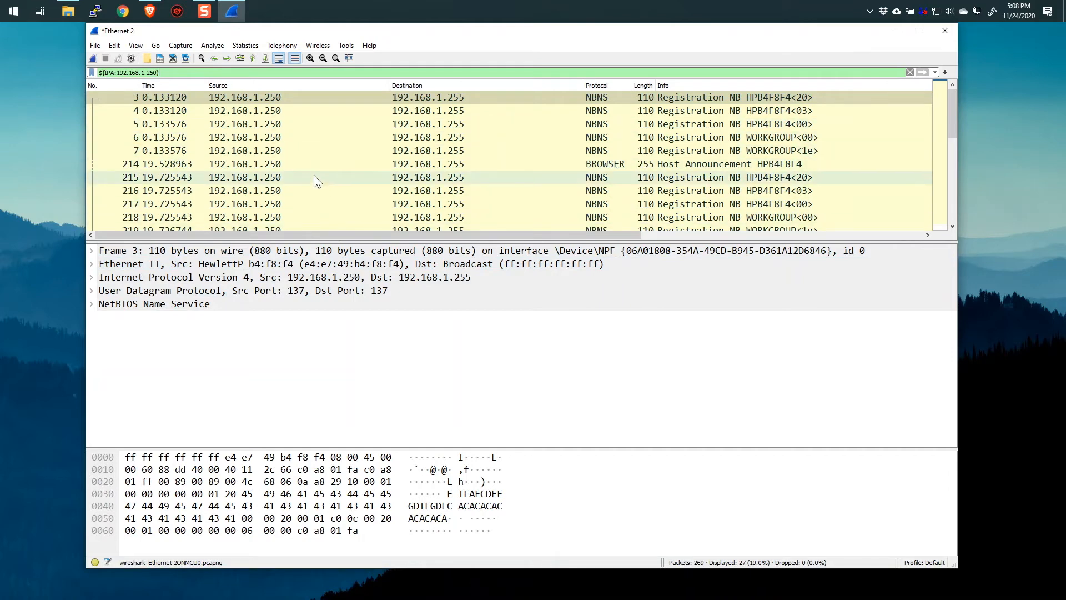
Scroll through the 14 SSDP packets matched by ${IPA:192.168.1.1}.
{"action": "scroll", "scroll_direction": "down", "scroll_amount": 3}
{"action": "type", "text": "1"}
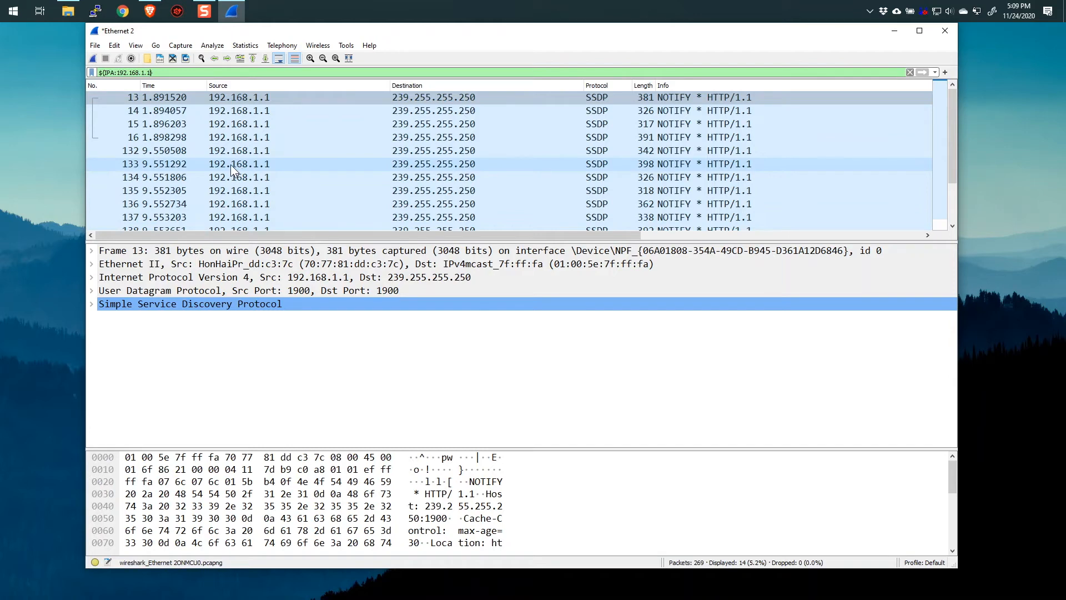
{"action": "mouse_move", "coordinate": [207, 176]}
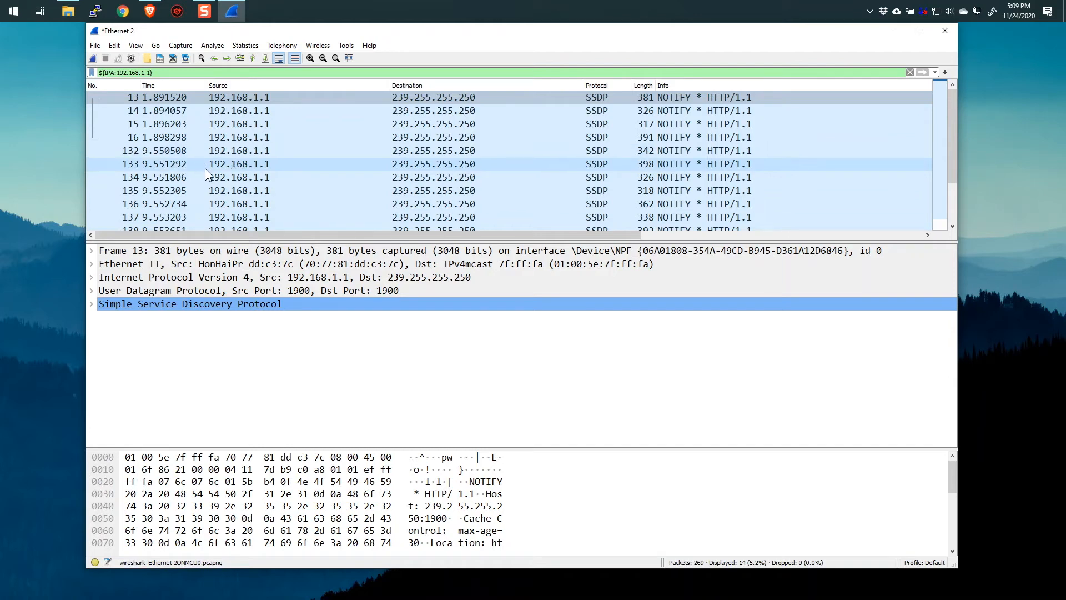
{"action": "mouse_move", "coordinate": [203, 176]}
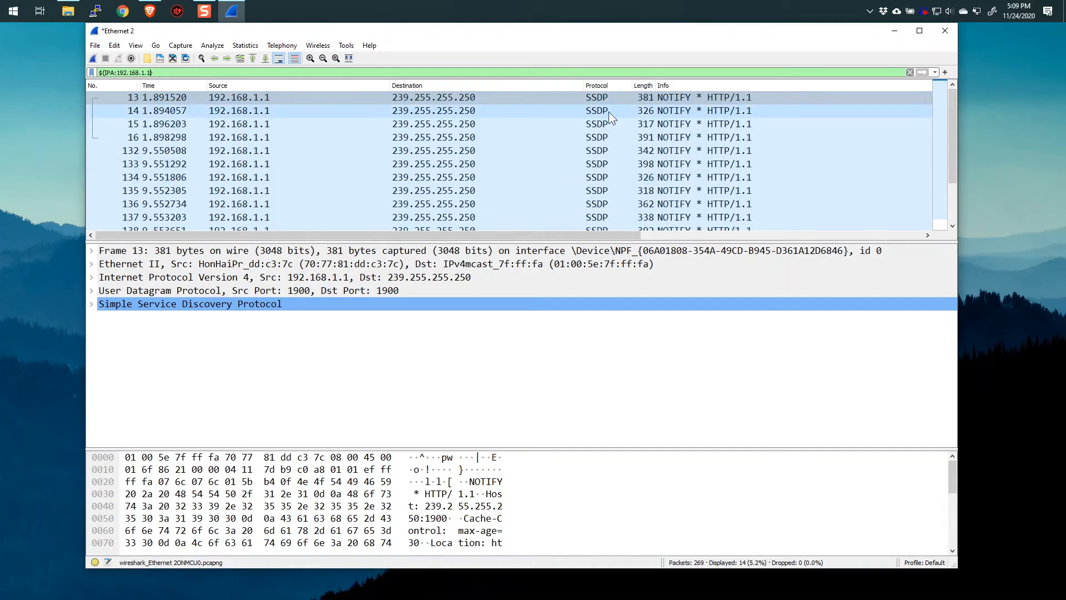
Clear the IPA filter and add a new macro entry named IPAP in Display Filter Macros.
{"action": "left_click", "coordinate": [909, 73]}
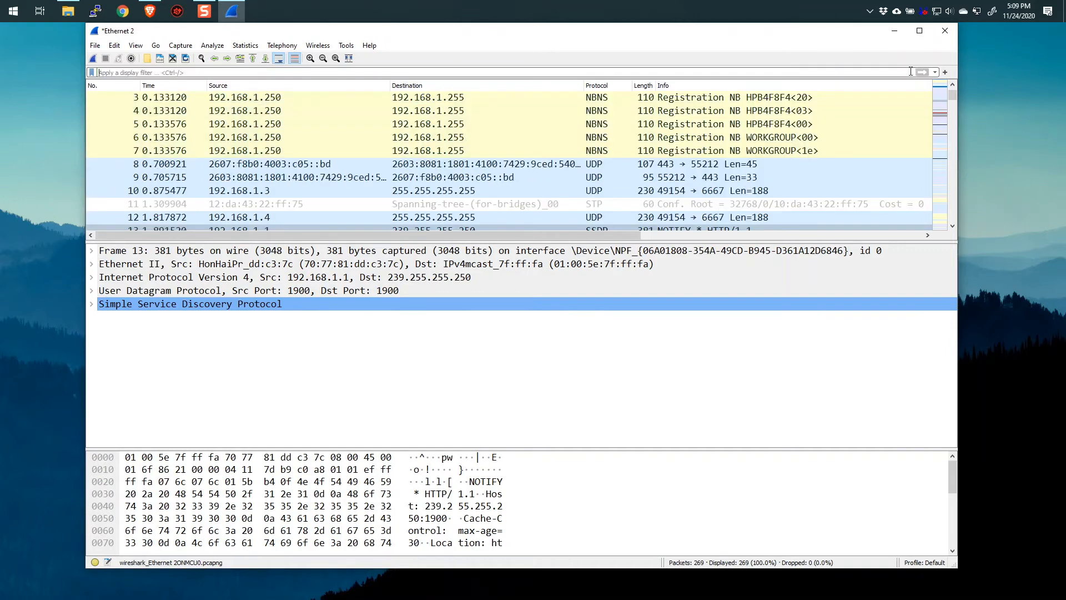
{"action": "left_click", "coordinate": [211, 44]}
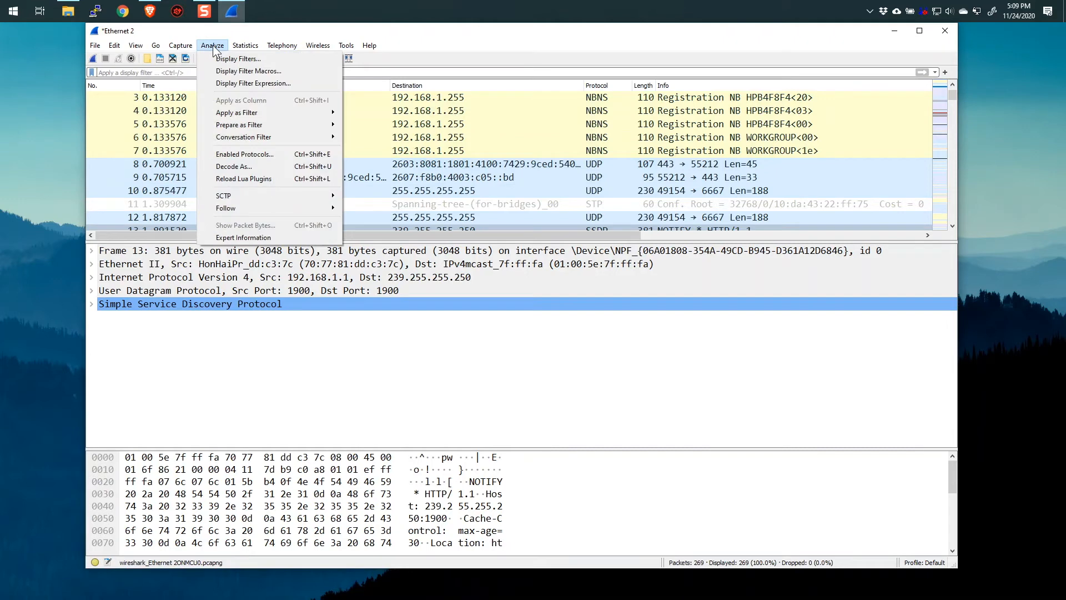
{"action": "left_click", "coordinate": [247, 71]}
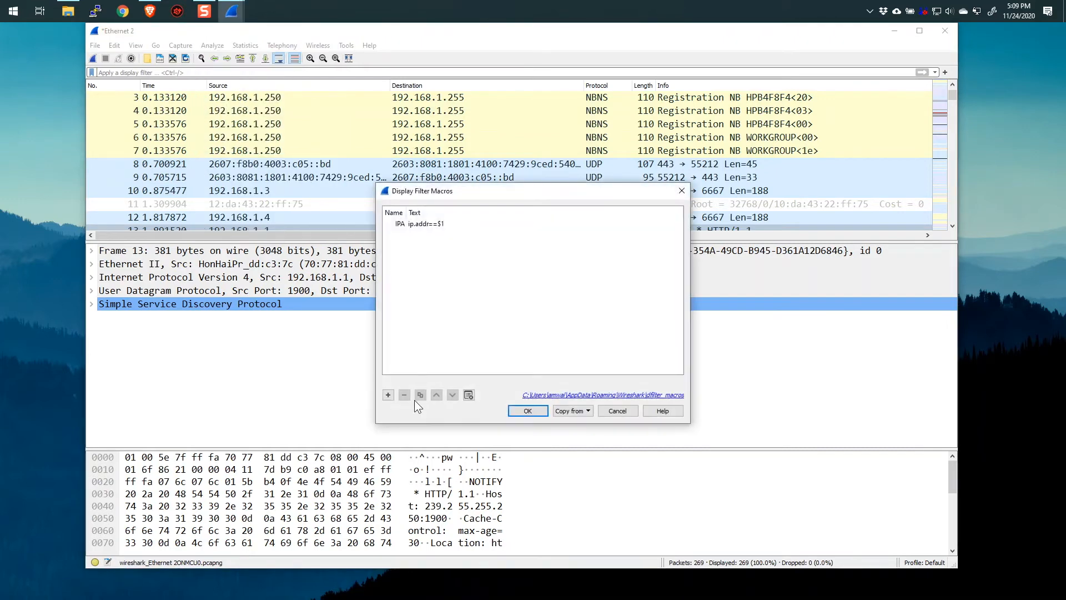
{"action": "left_click", "coordinate": [387, 394]}
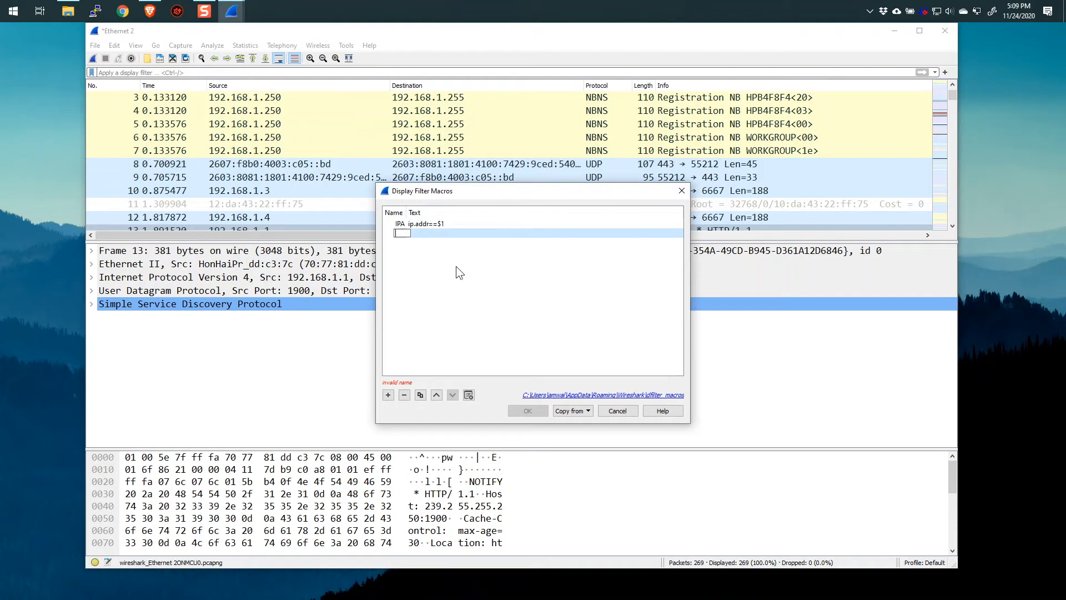
{"action": "type", "text": "IPA"}
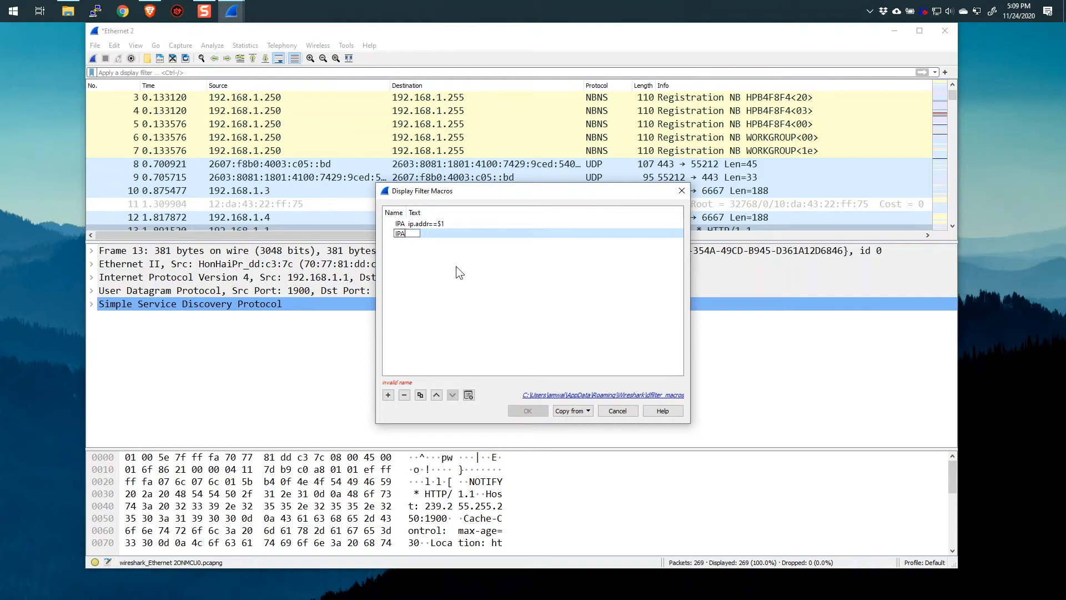
{"action": "type", "text": "P"}
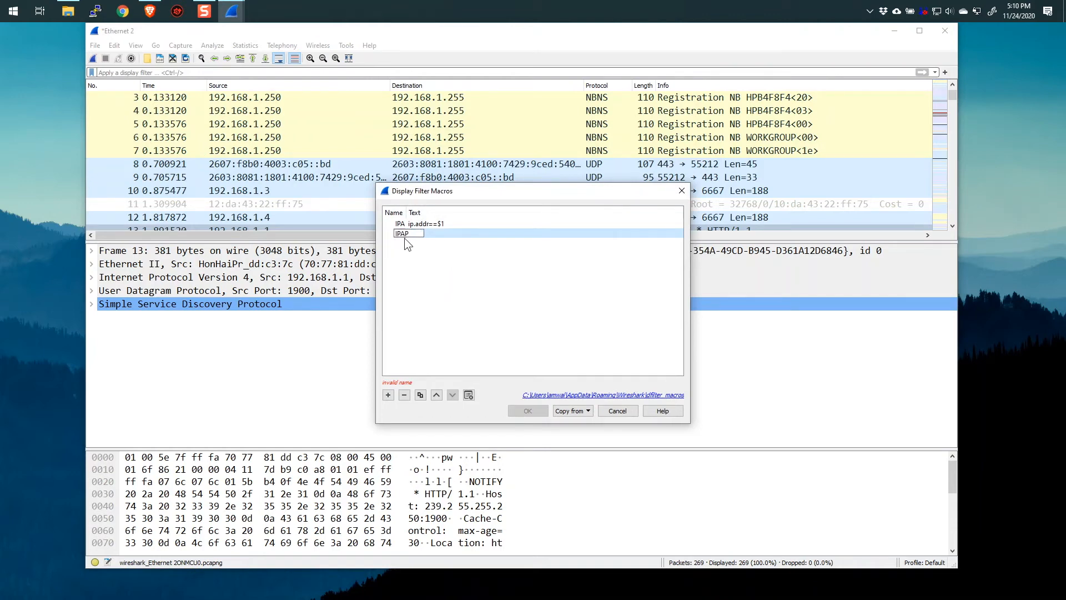
{"action": "mouse_move", "coordinate": [422, 262]}
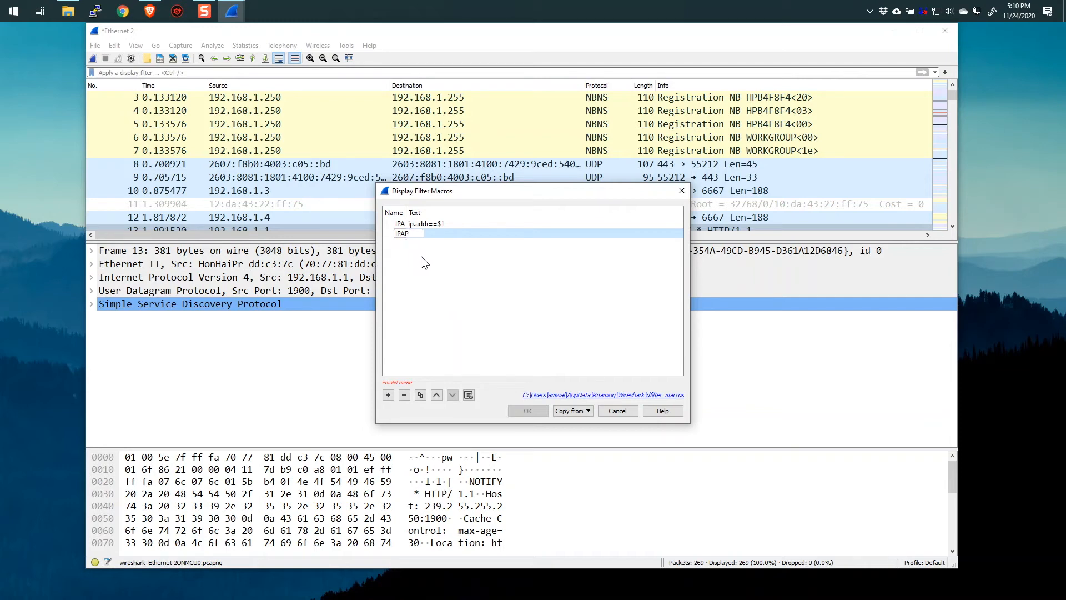
Set IPAP's text to ip.addr==$1 && ip.addr==$2 and save the macro list.
{"action": "left_click", "coordinate": [422, 232]}
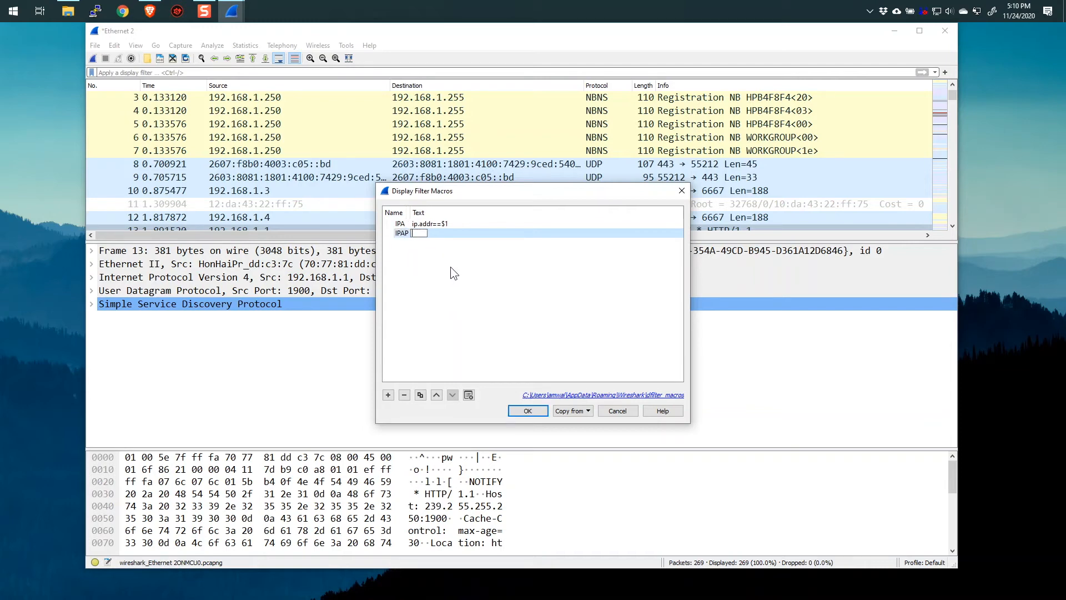
{"action": "mouse_move", "coordinate": [476, 292]}
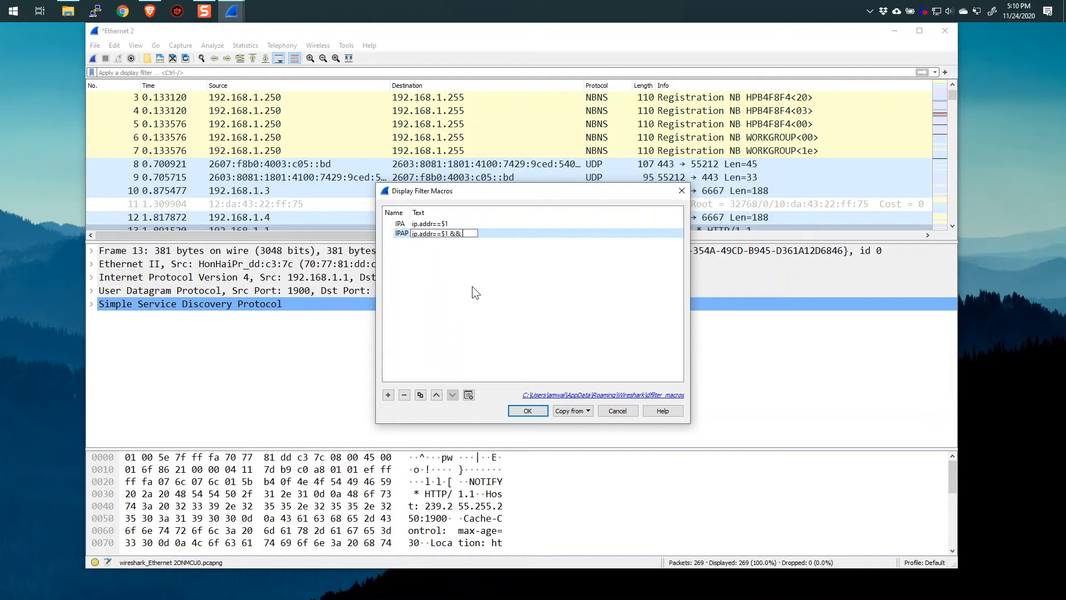
{"action": "type", "text": "ip.addr=="}
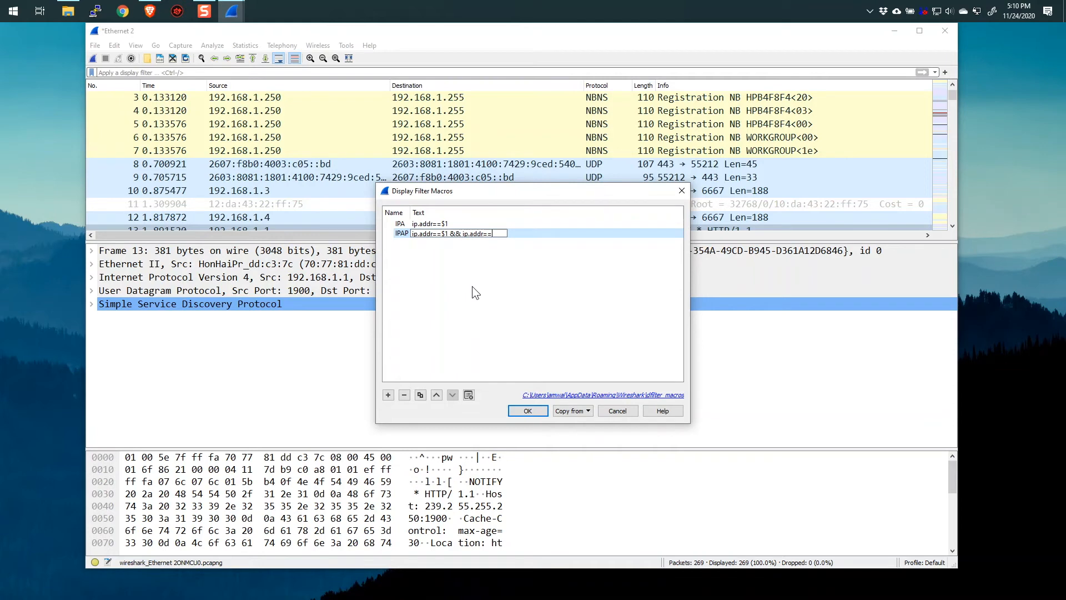
{"action": "type", "text": "$2"}
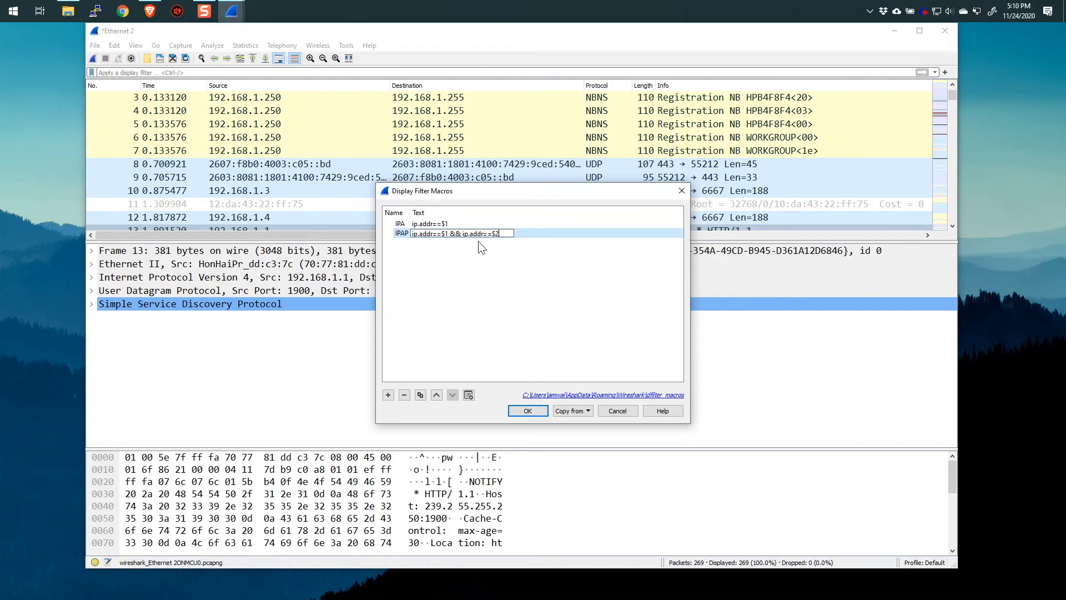
{"action": "left_click", "coordinate": [527, 410]}
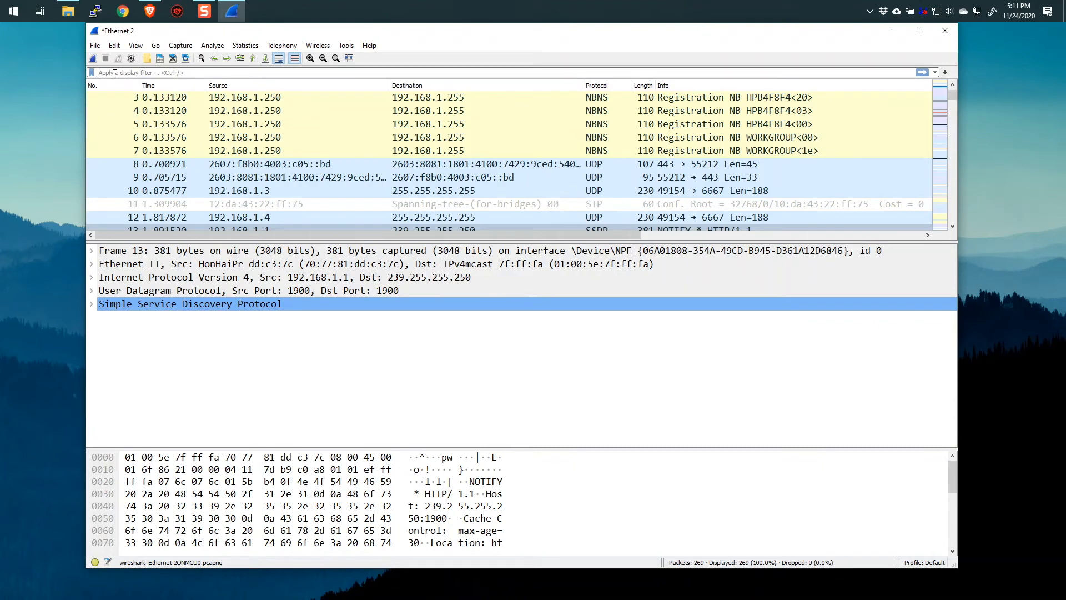
Begin a filter calling the IPAP macro with 192.168.1.1 as its first address.
{"action": "type", "text": "$d"}
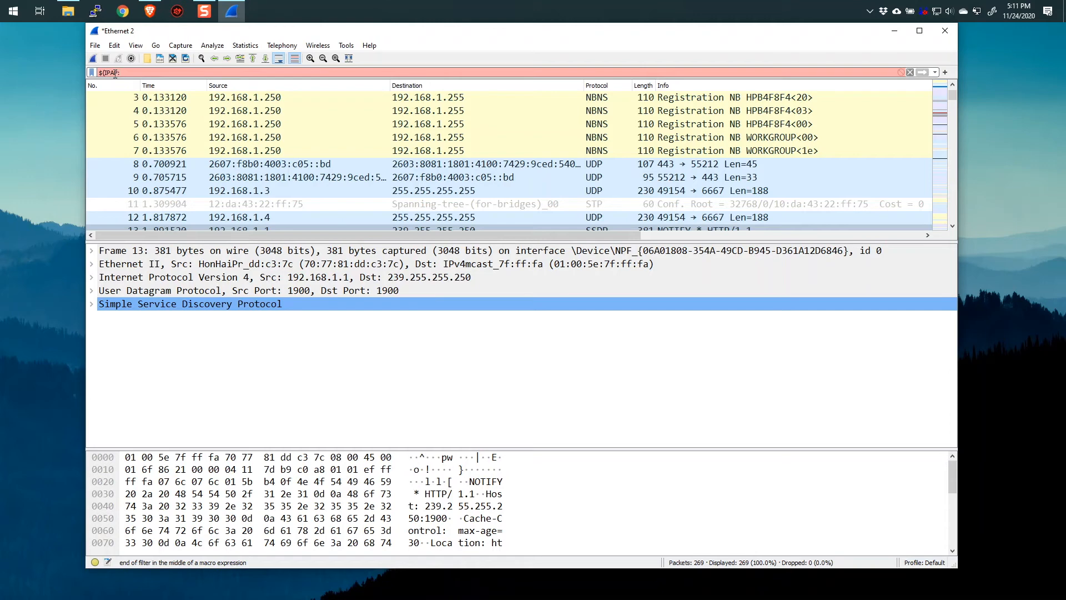
{"action": "type", "text": "192.168.1.1;"}
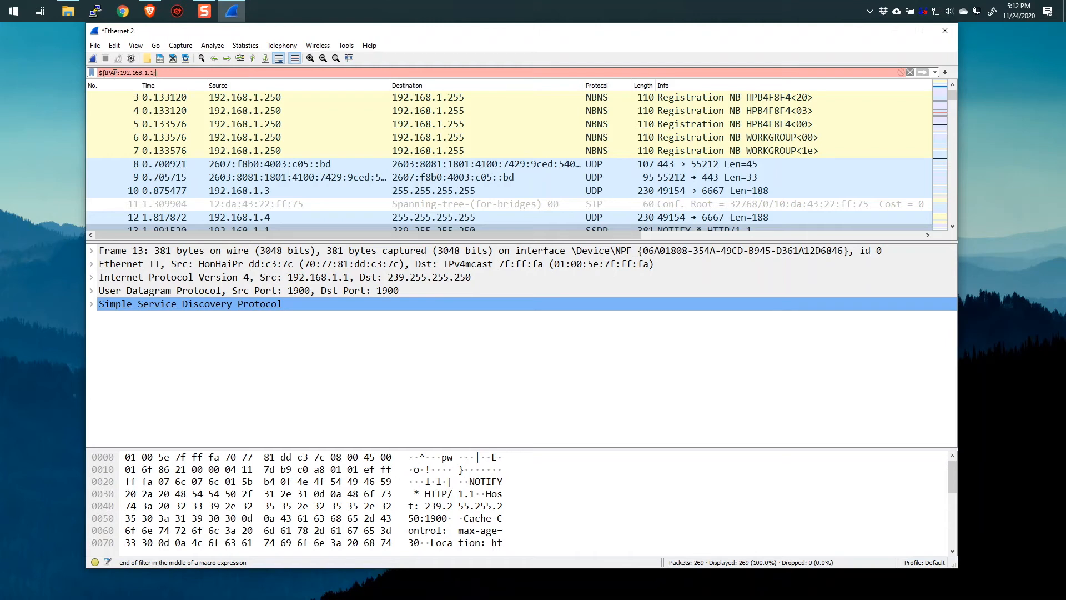
{"action": "type", "text": "192."}
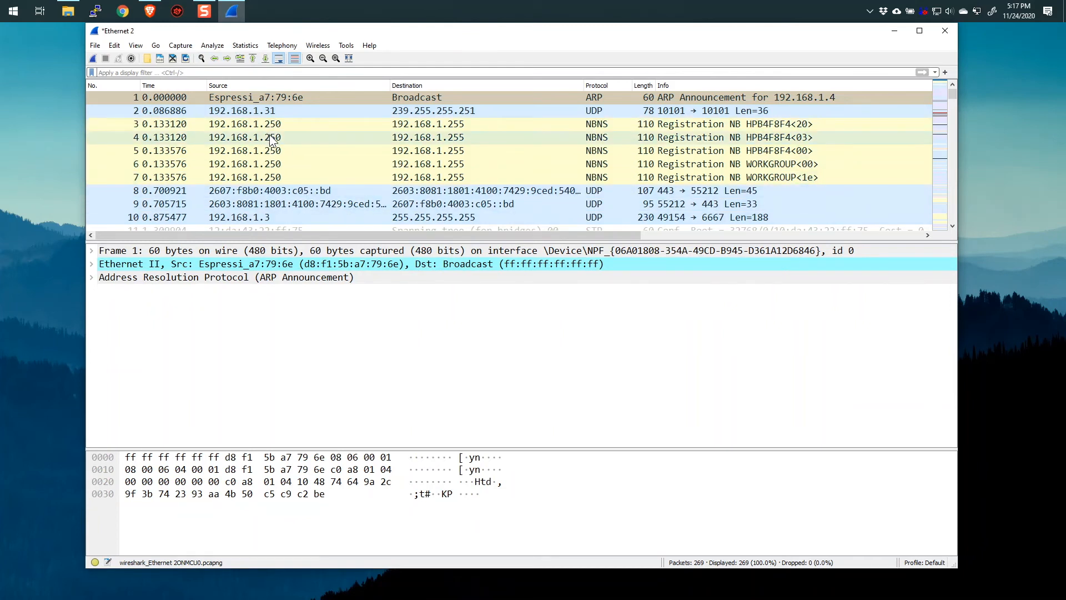
Start a new macro named DNSrq in the Display Filter Macros manager.
{"action": "left_click", "coordinate": [213, 44]}
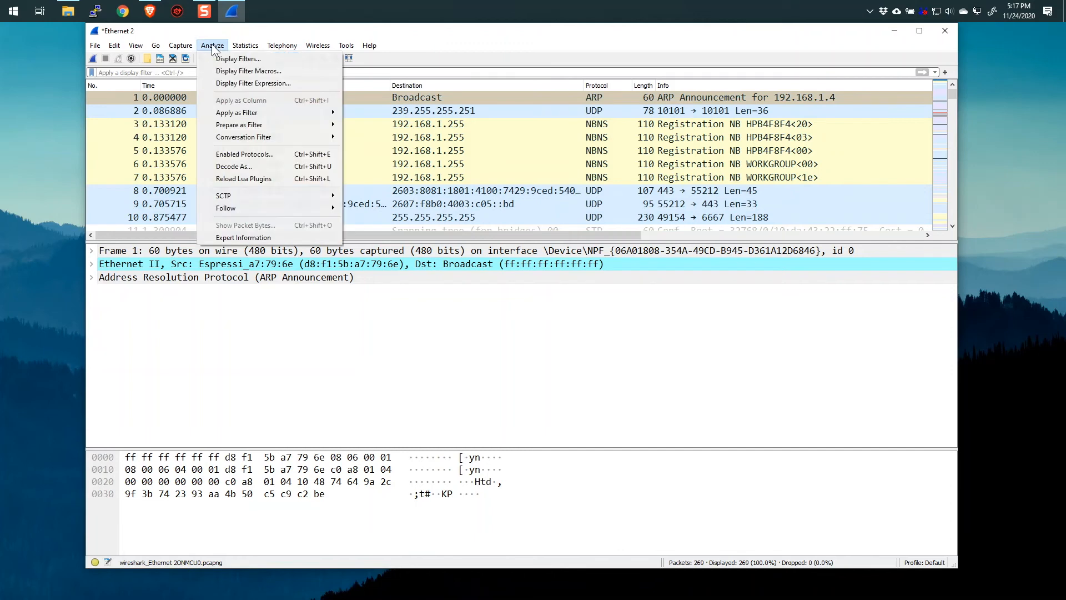
{"action": "left_click", "coordinate": [248, 71]}
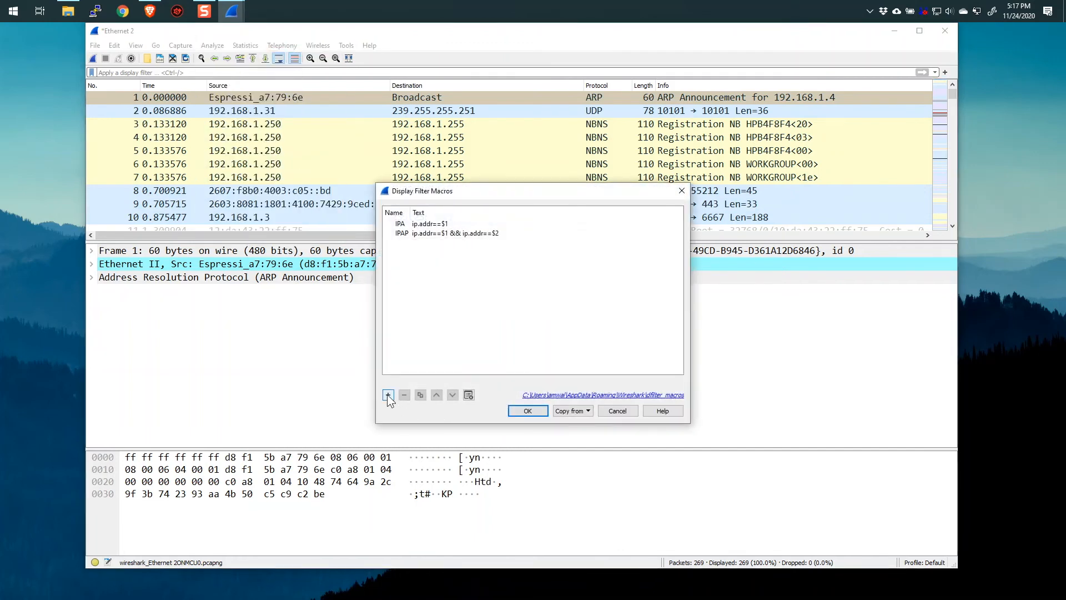
{"action": "left_click", "coordinate": [388, 395]}
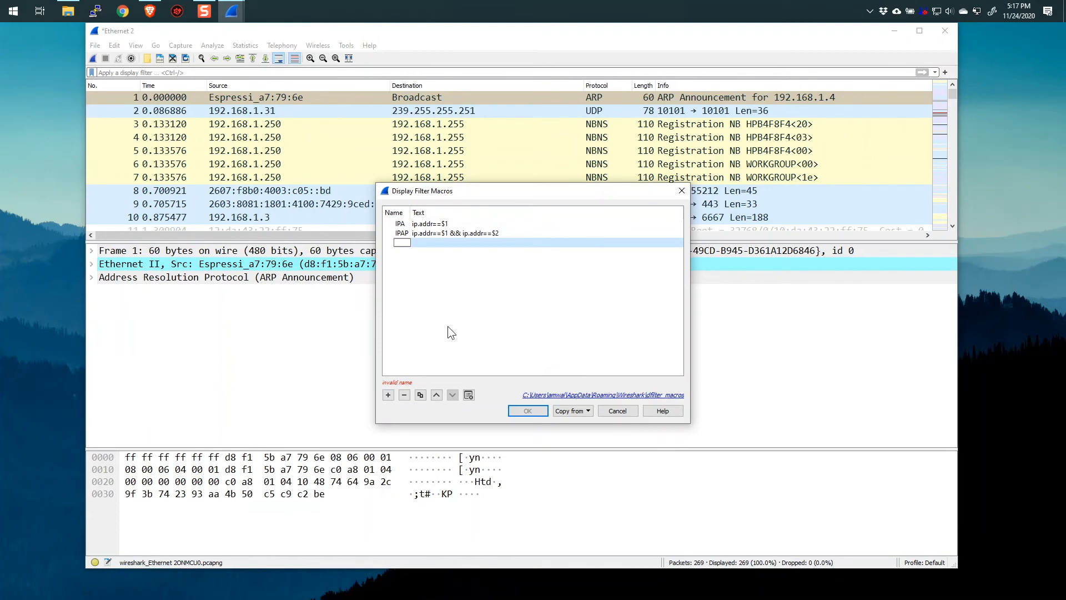
{"action": "type", "text": "D"}
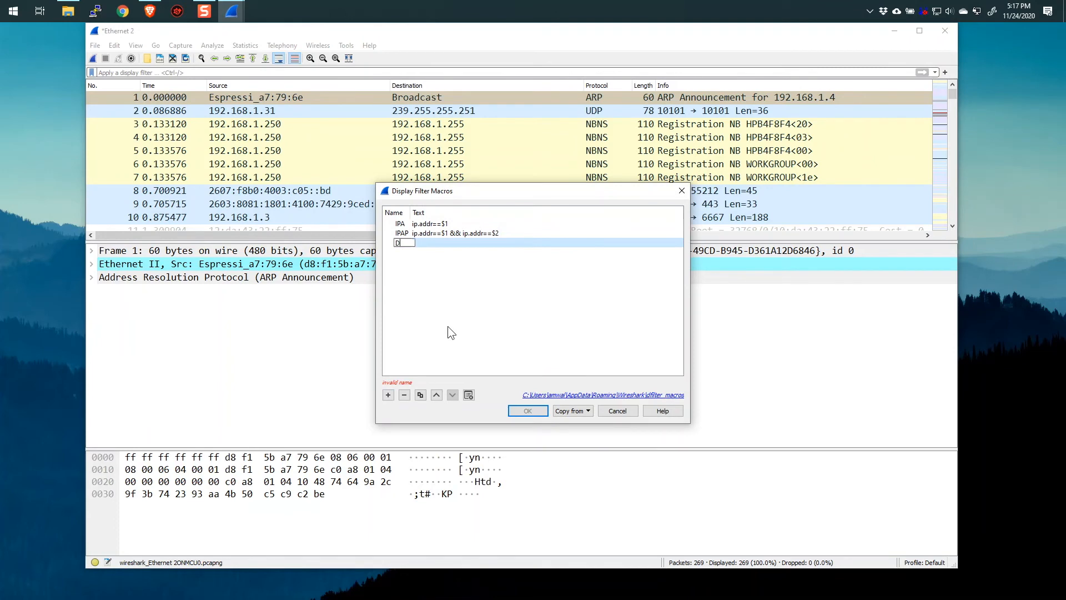
{"action": "type", "text": "NSrc"}
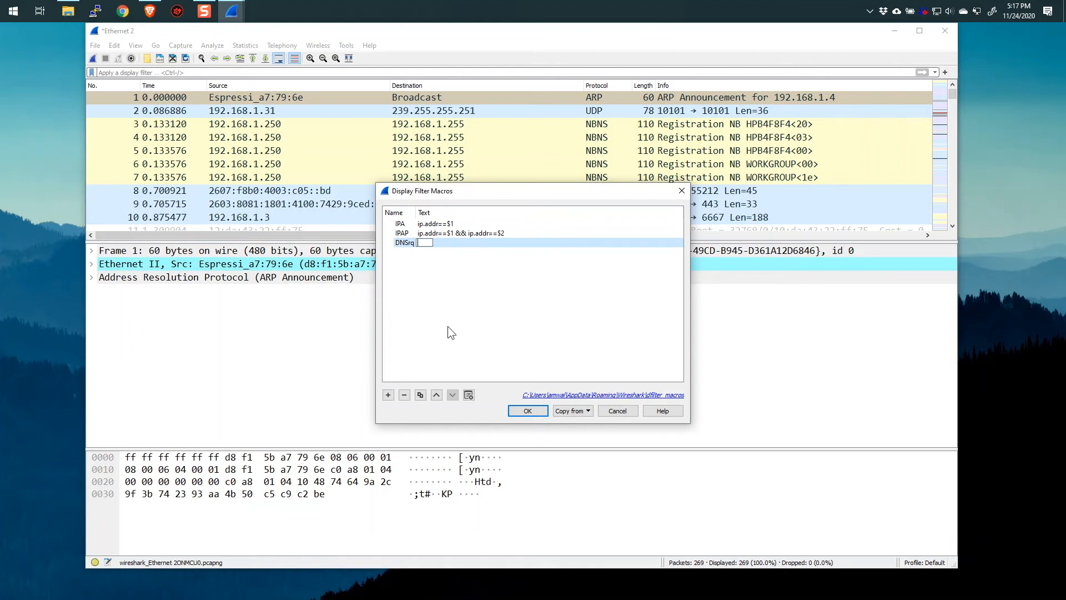
Give DNSrq the text dns.flags.response==0 and save the macro list.
{"action": "type", "text": "dns"}
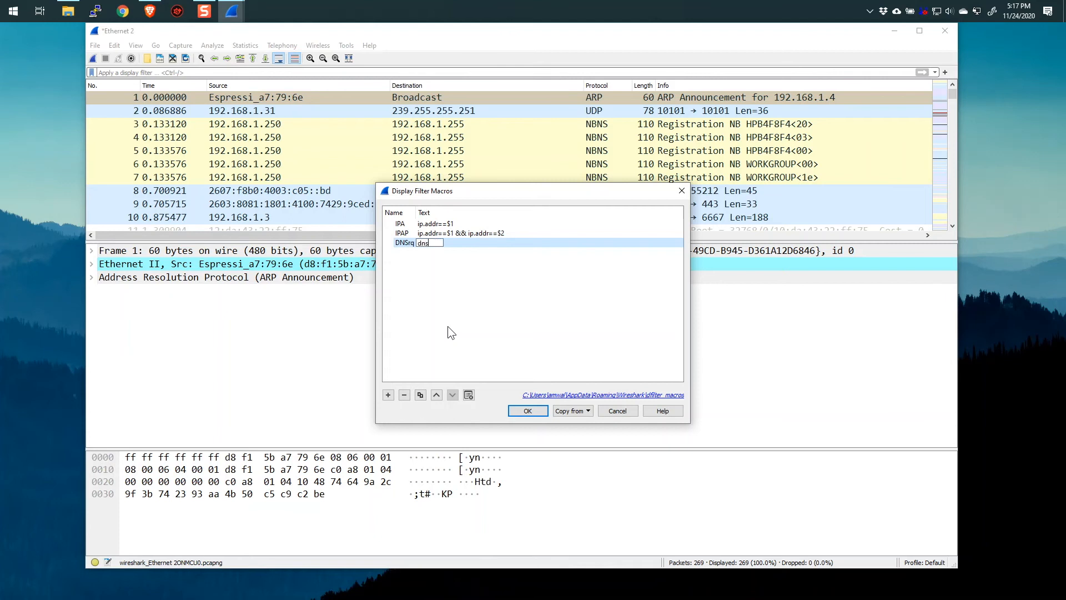
{"action": "type", "text": "."}
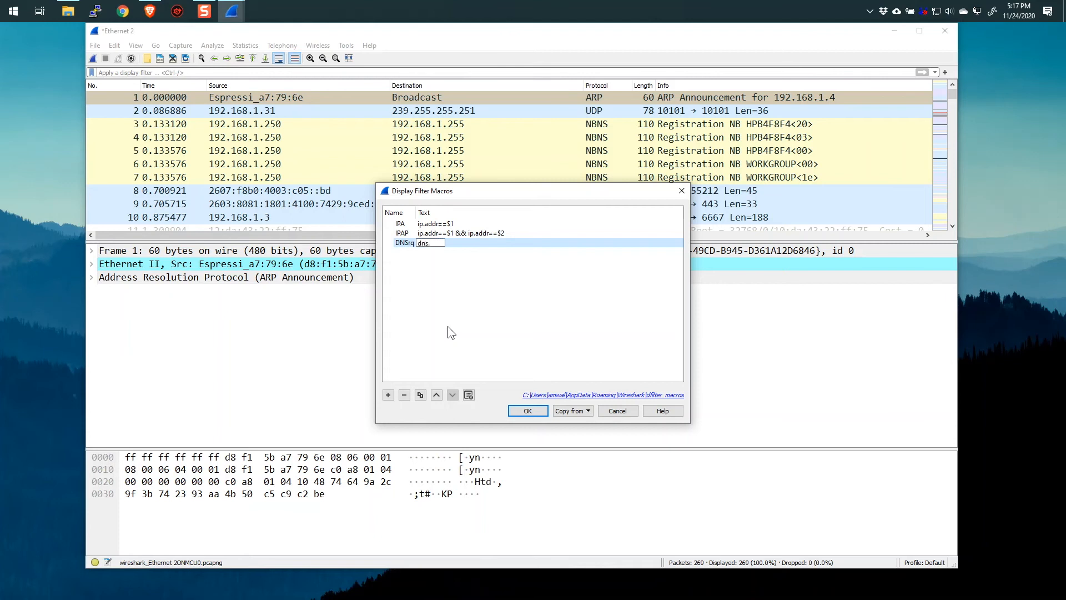
{"action": "type", "text": "flag"}
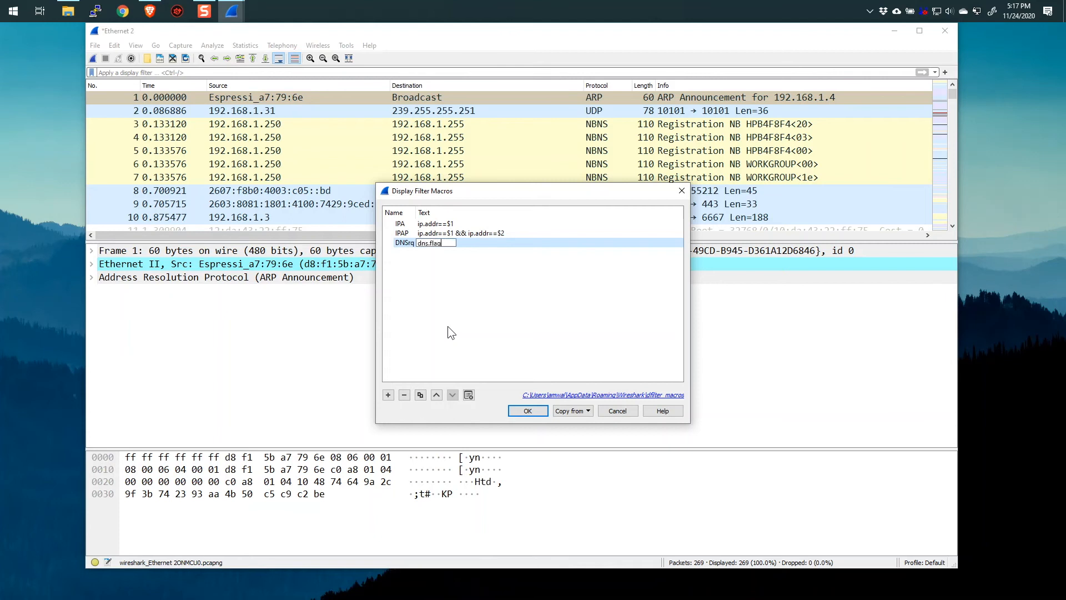
{"action": "type", "text": "s.r"}
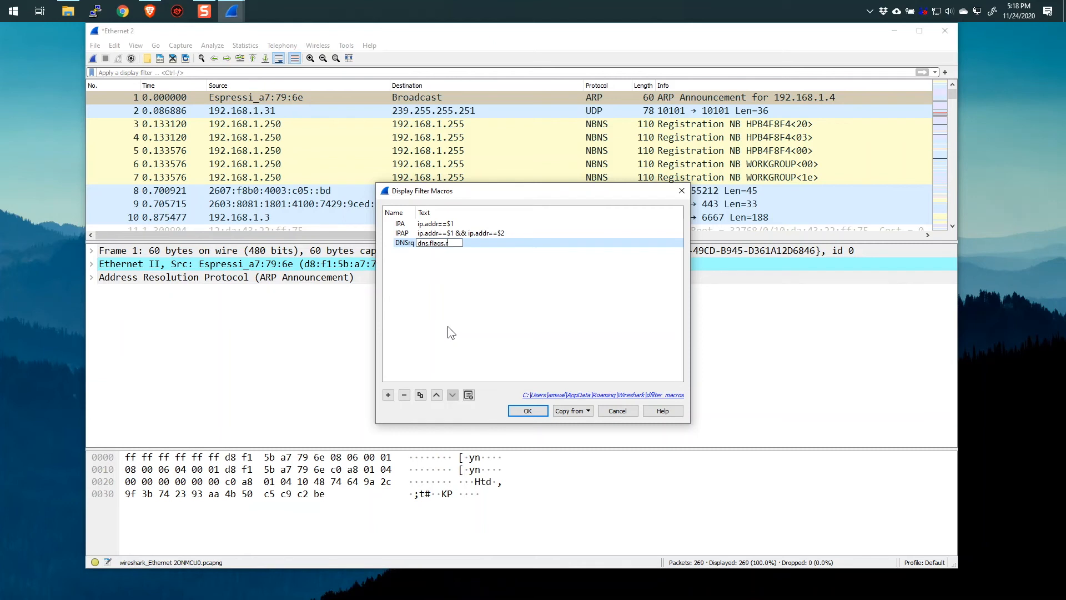
{"action": "type", "text": "espo"}
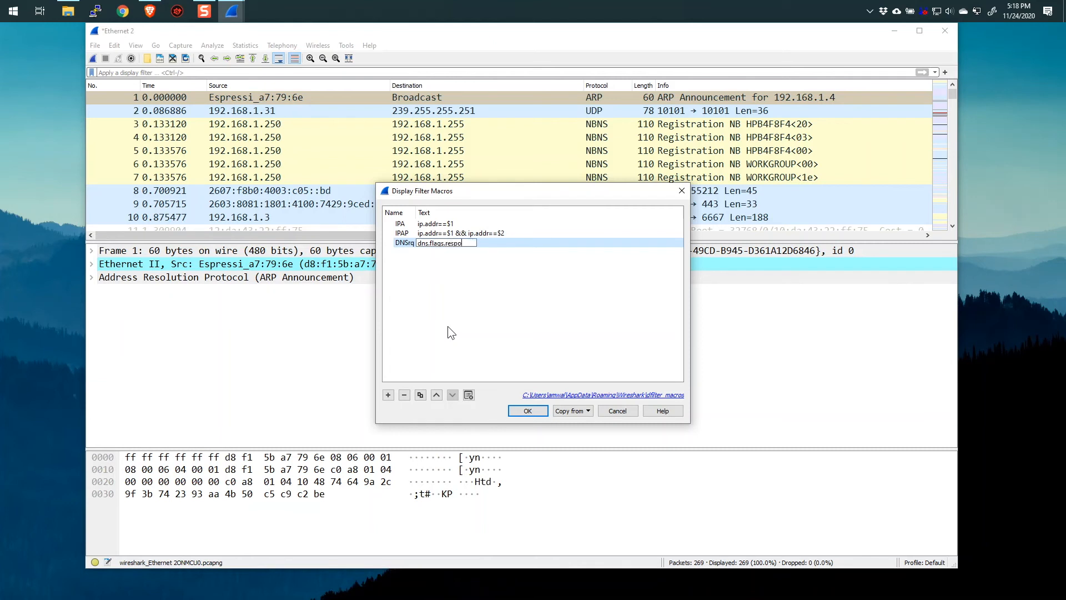
{"action": "type", "text": "nse"}
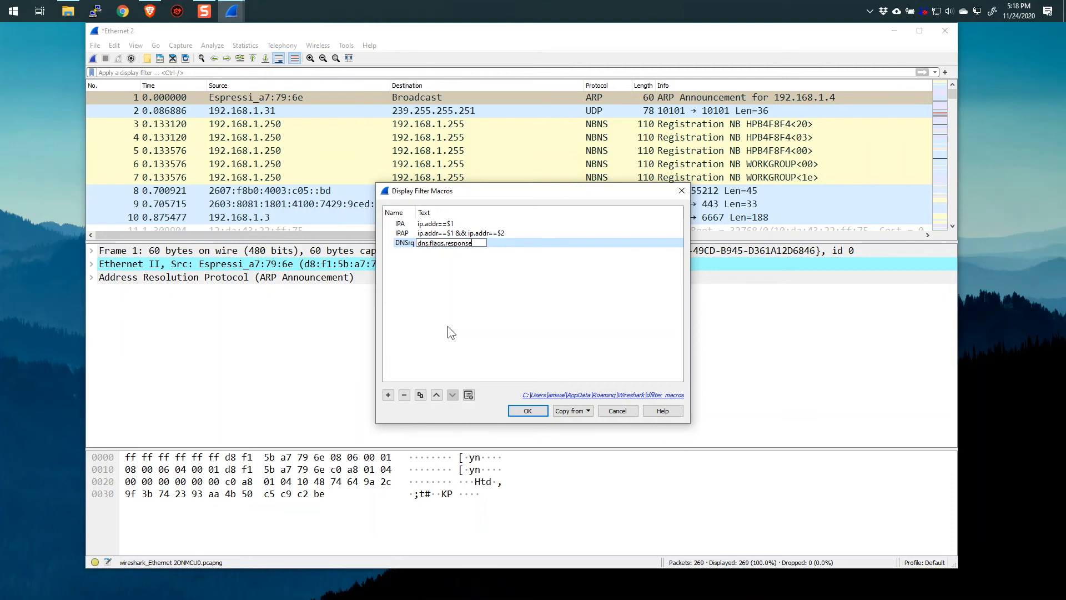
{"action": "type", "text": "==0"}
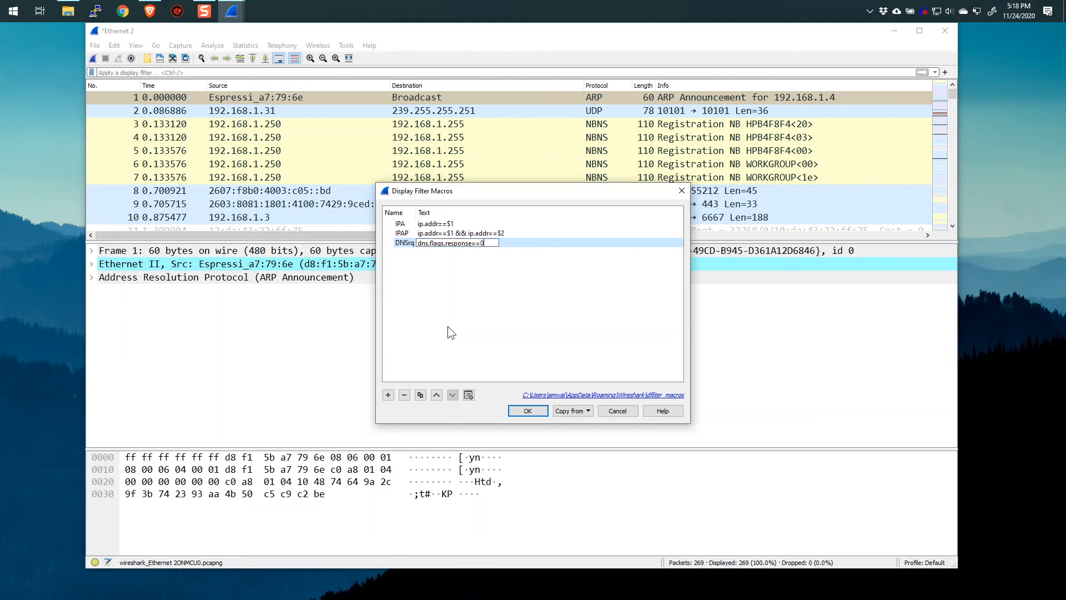
{"action": "left_click", "coordinate": [527, 410]}
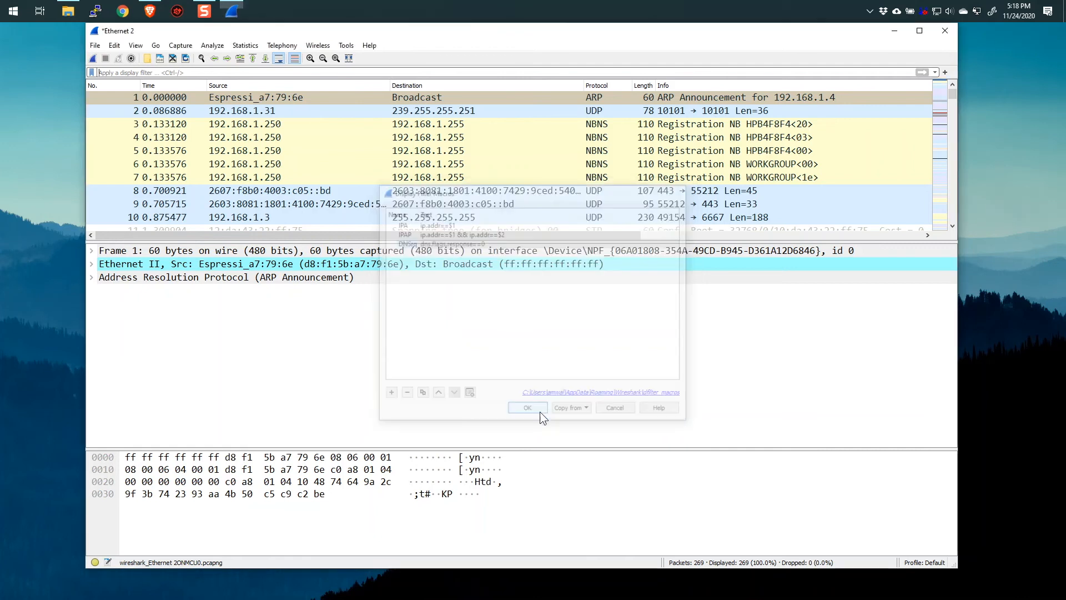
Apply ${DNSrq} in the display filter to list only the 22 DNS query packets.
{"action": "left_click", "coordinate": [528, 406]}
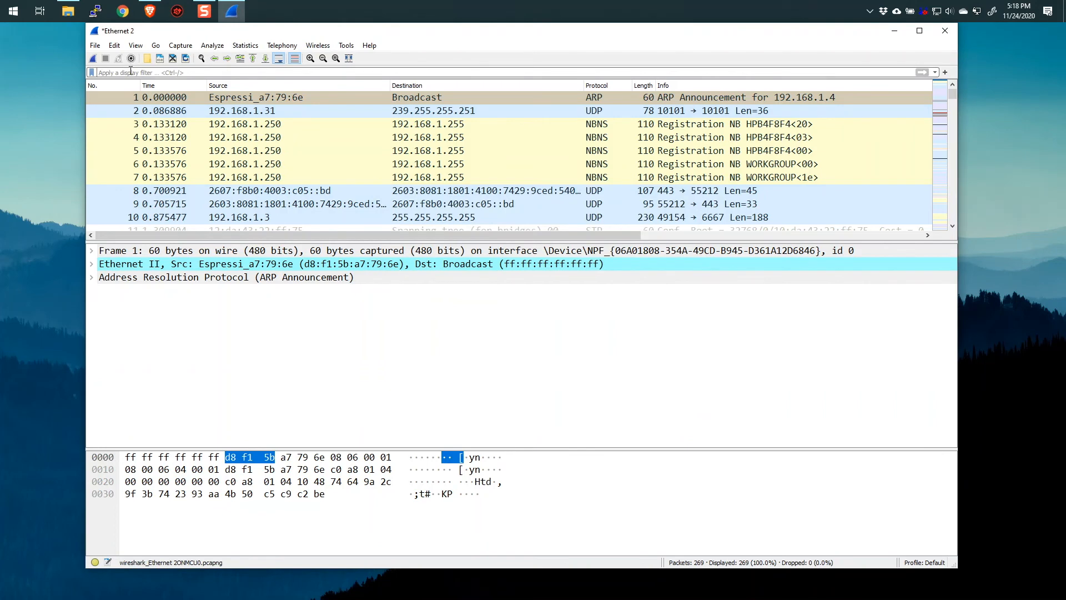
{"action": "type", "text": "${DNSrq"}
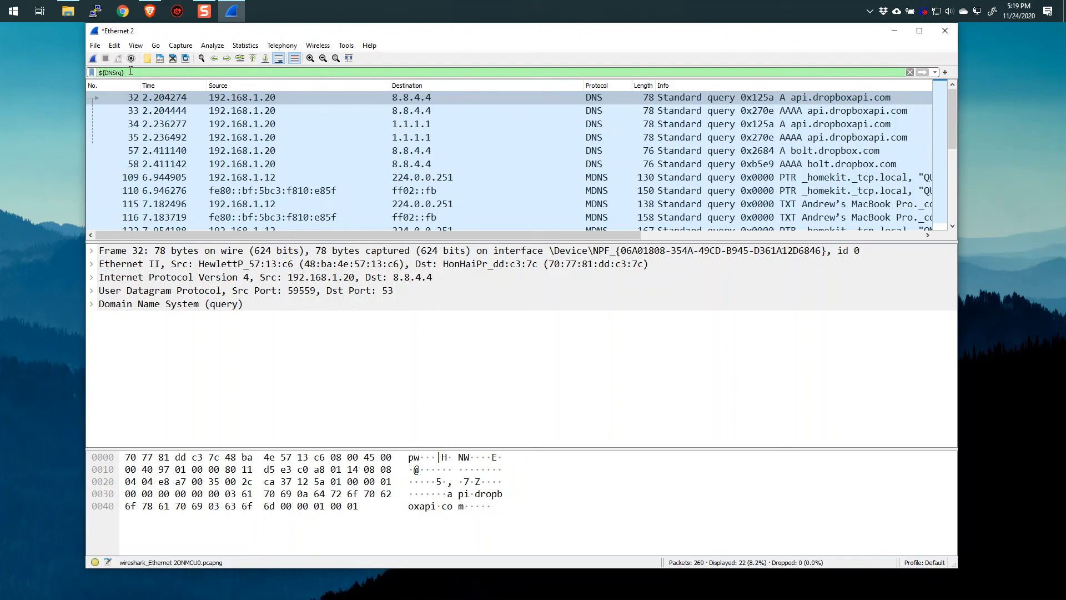
{"action": "mouse_move", "coordinate": [636, 589]}
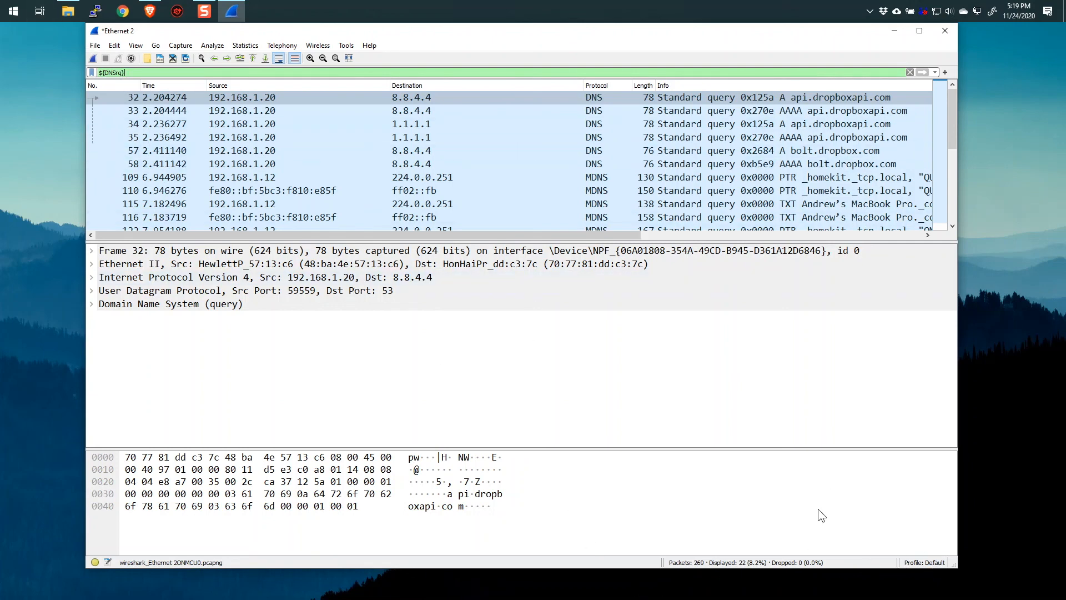
{"action": "mouse_move", "coordinate": [844, 496]}
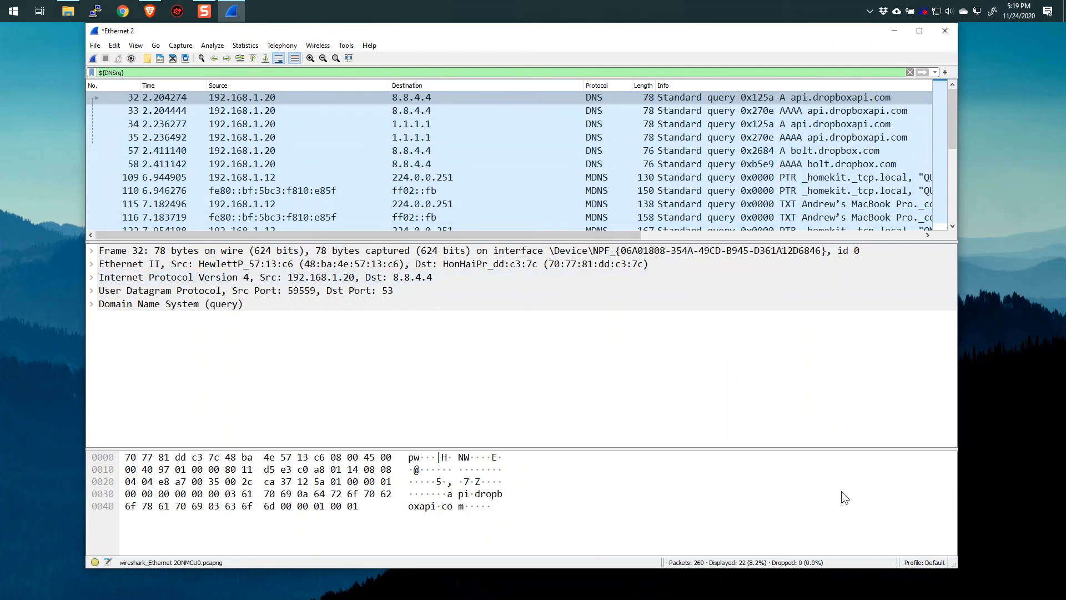
{"action": "mouse_move", "coordinate": [834, 473]}
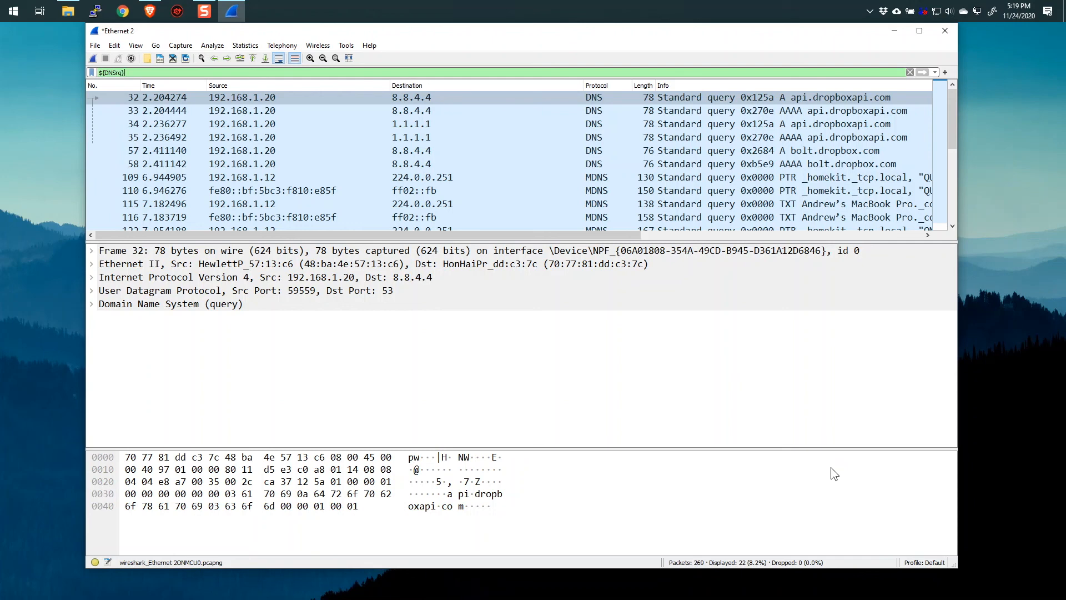
{"action": "mouse_move", "coordinate": [834, 477]}
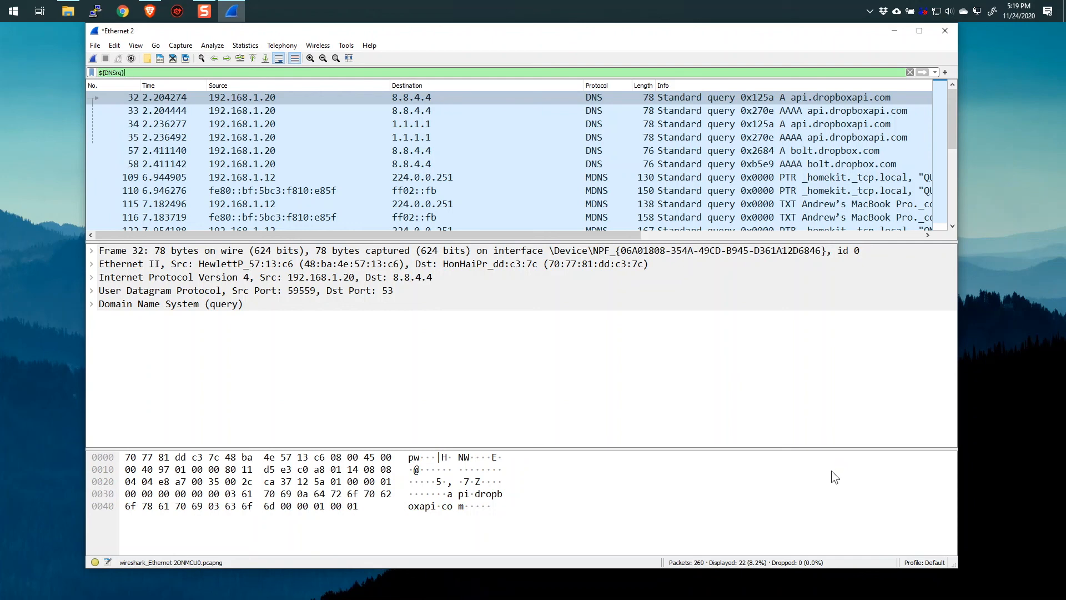